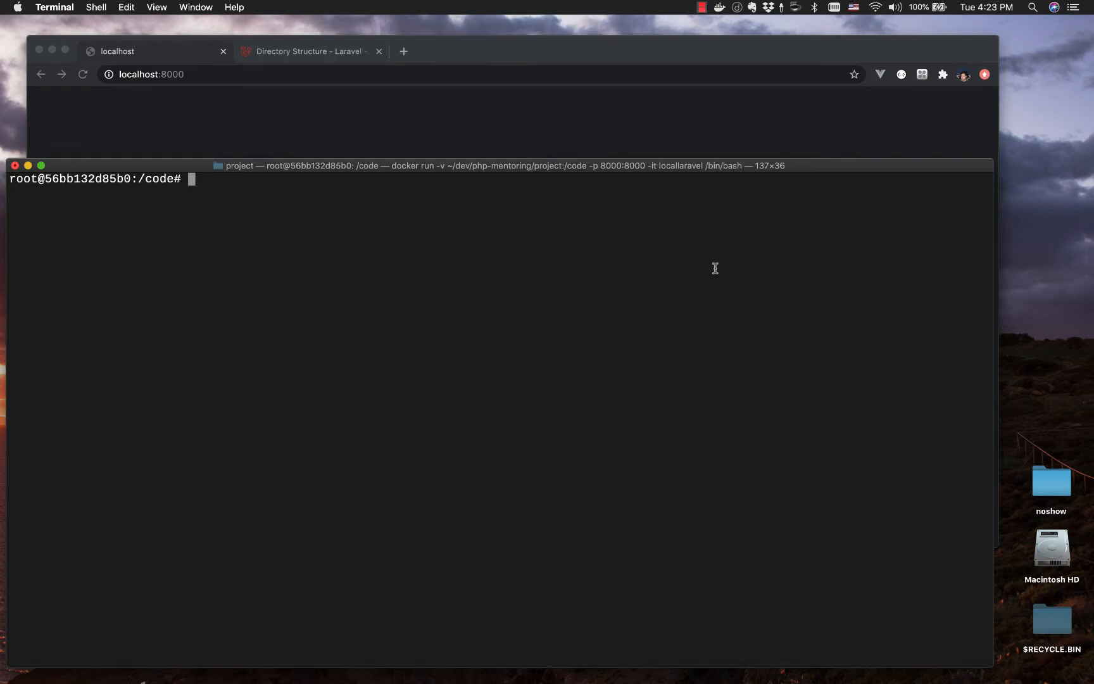
pyautogui.moveTo(705, 74)
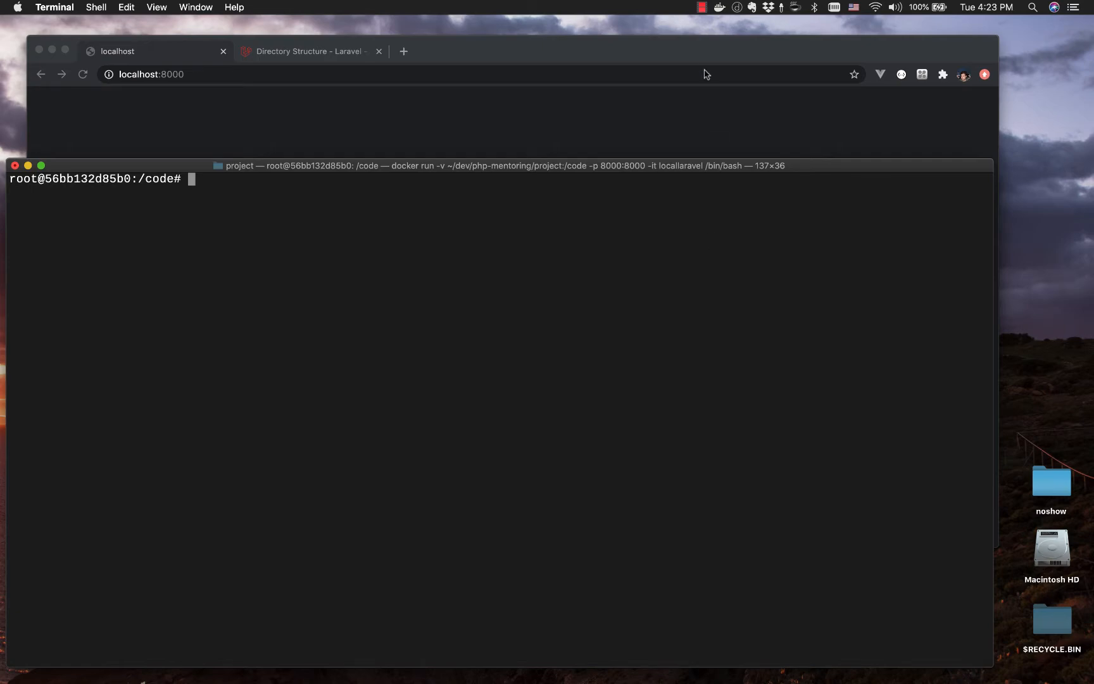
pyautogui.moveTo(435, 570)
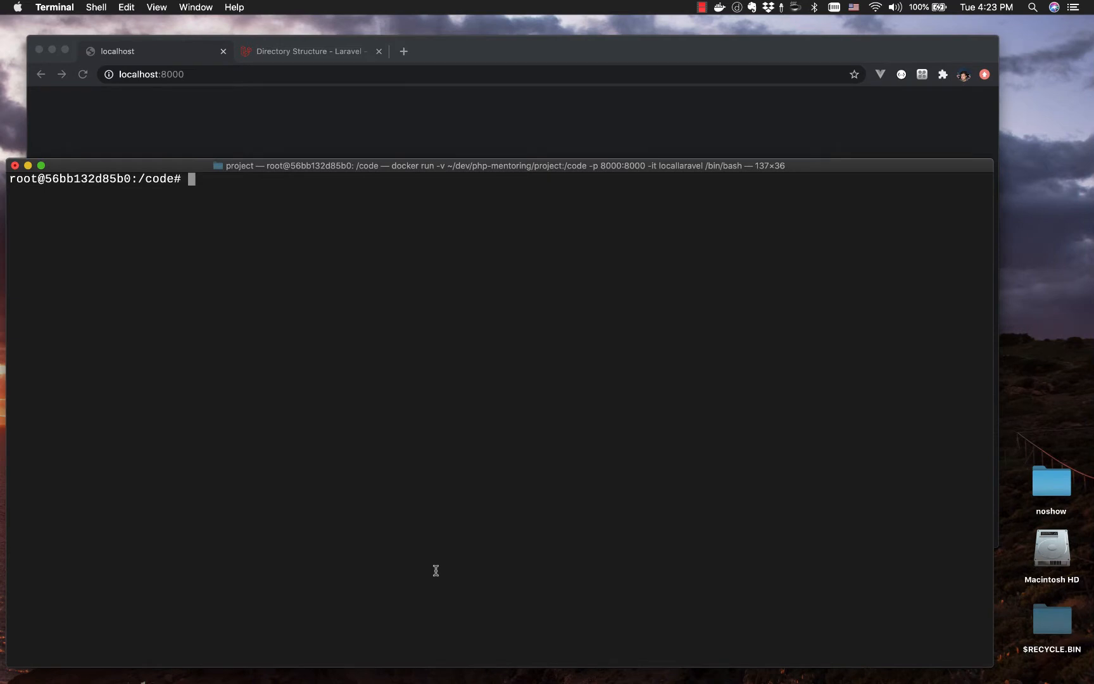
# Step: Check PHP's version and the Composer and Laravel installer paths, then run laravel new blog
pyautogui.write('php --version')
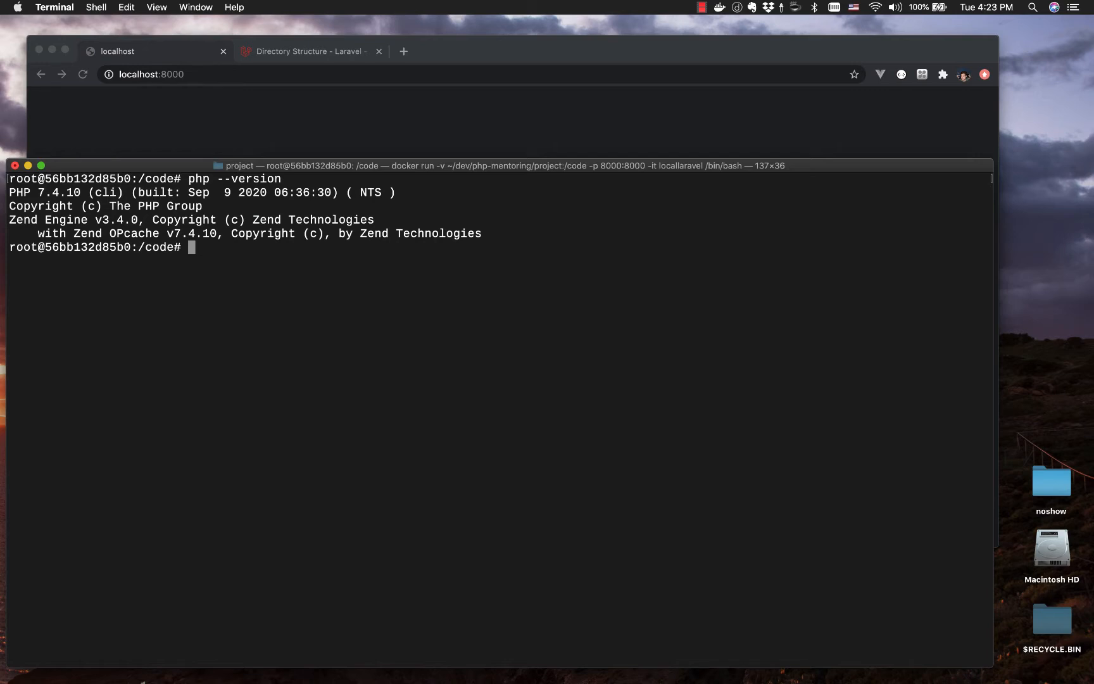
pyautogui.write('which composer')
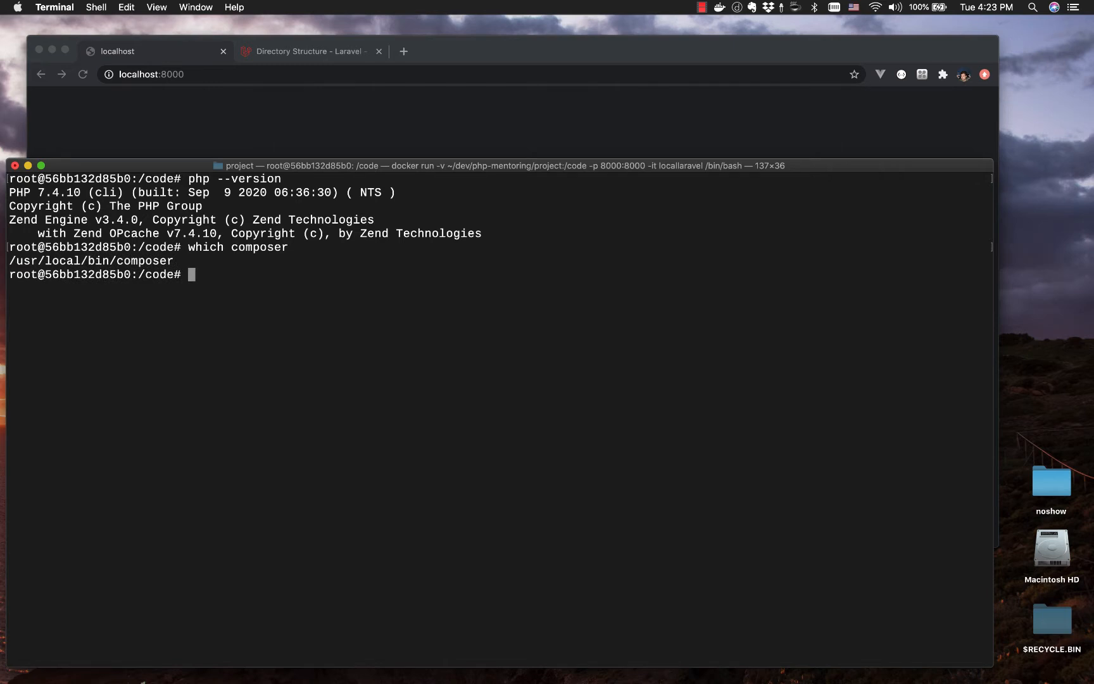
pyautogui.write('which lar')
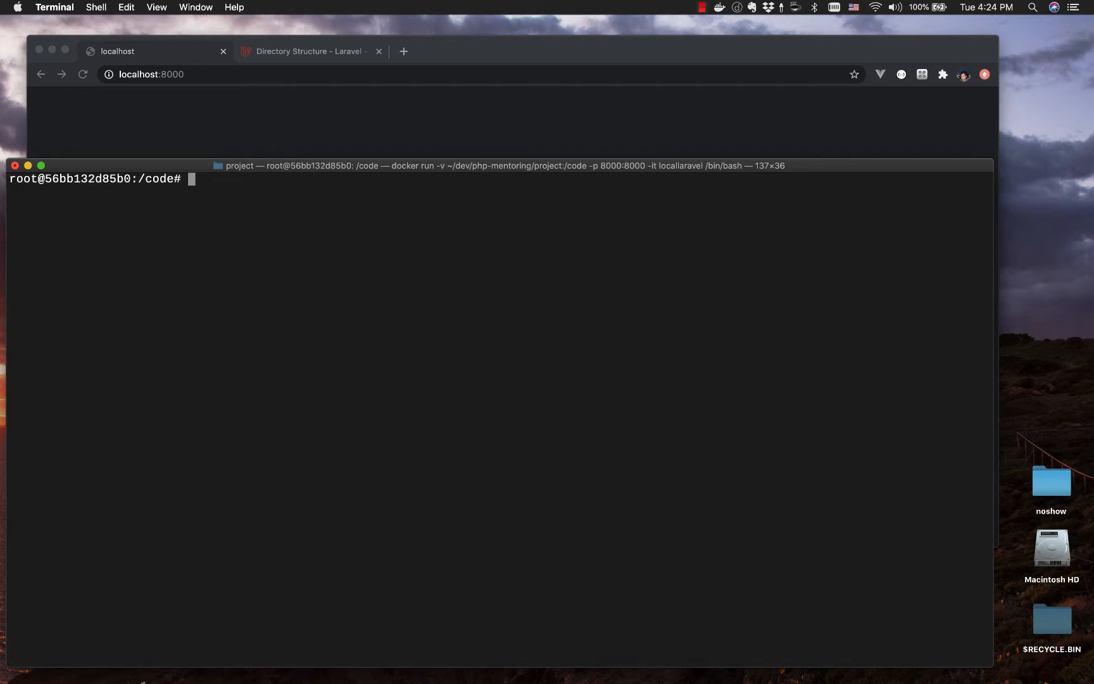
pyautogui.write('laravel new')
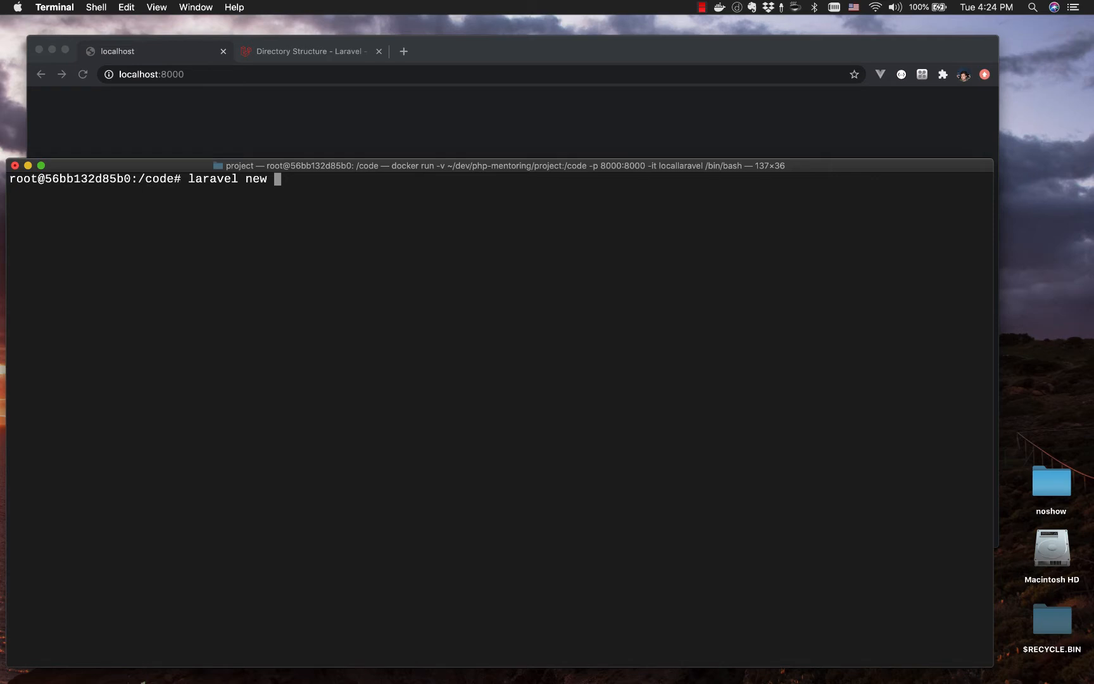
pyautogui.write('blog')
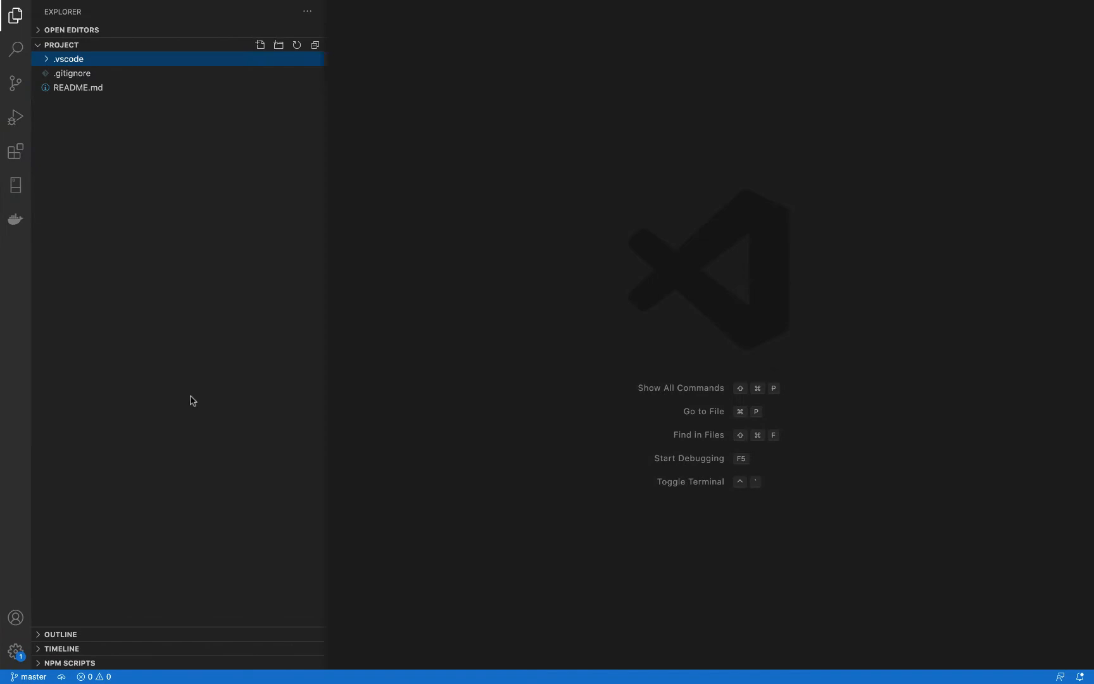
pyautogui.moveTo(114, 88)
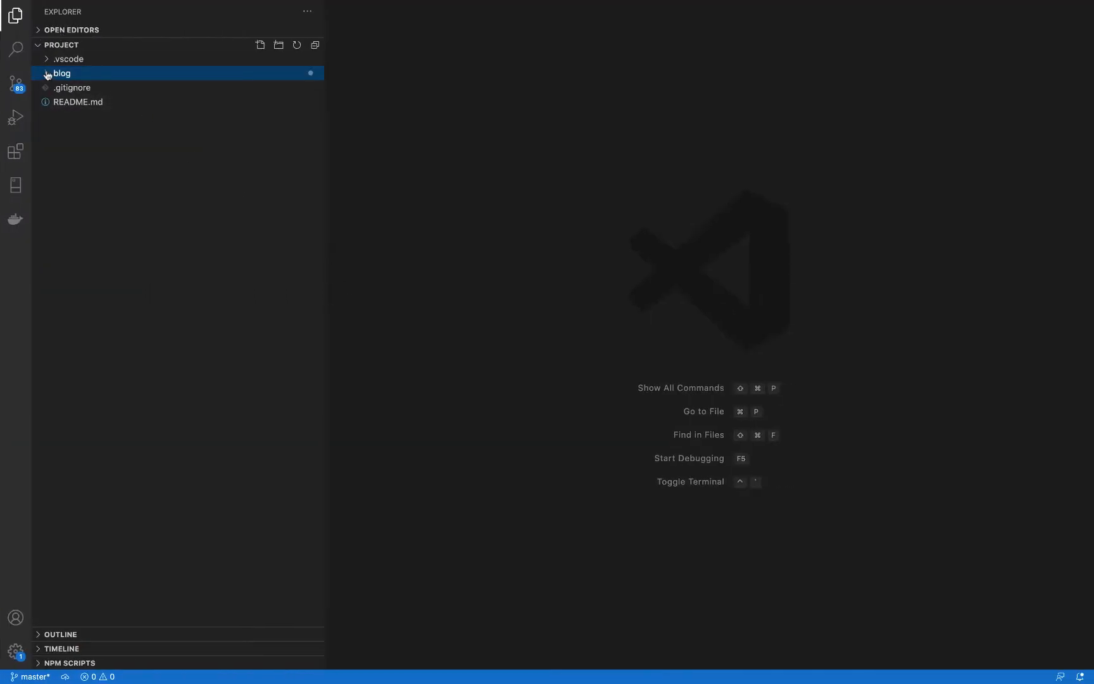
# Step: Expand the blog folder in the Explorer to reveal app, routes, resources and composer.json
pyautogui.click(62, 73)
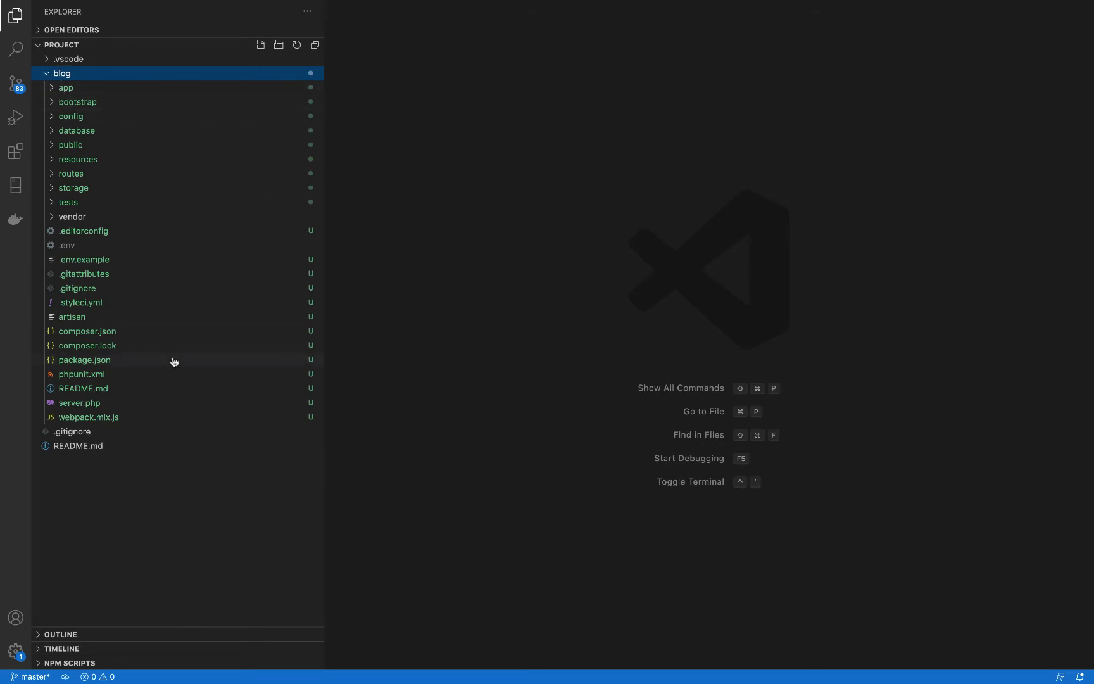
pyautogui.moveTo(84, 359)
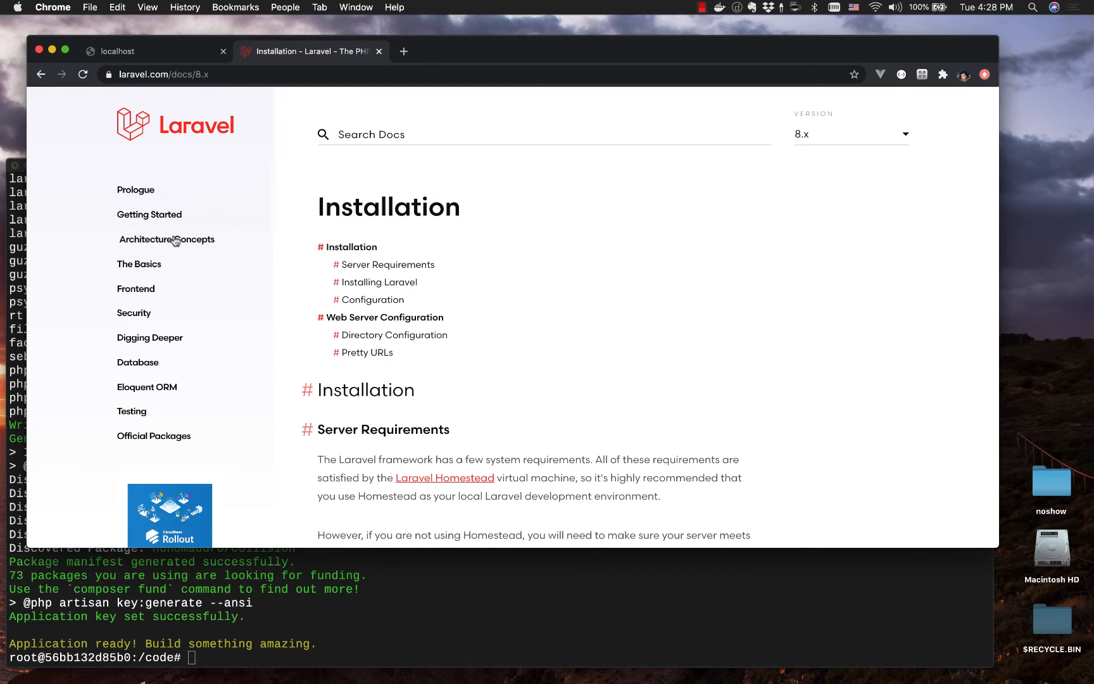
# Step: Open the Laravel 8.x Getting Started > Directory Structure page and scroll its directory list
pyautogui.click(149, 214)
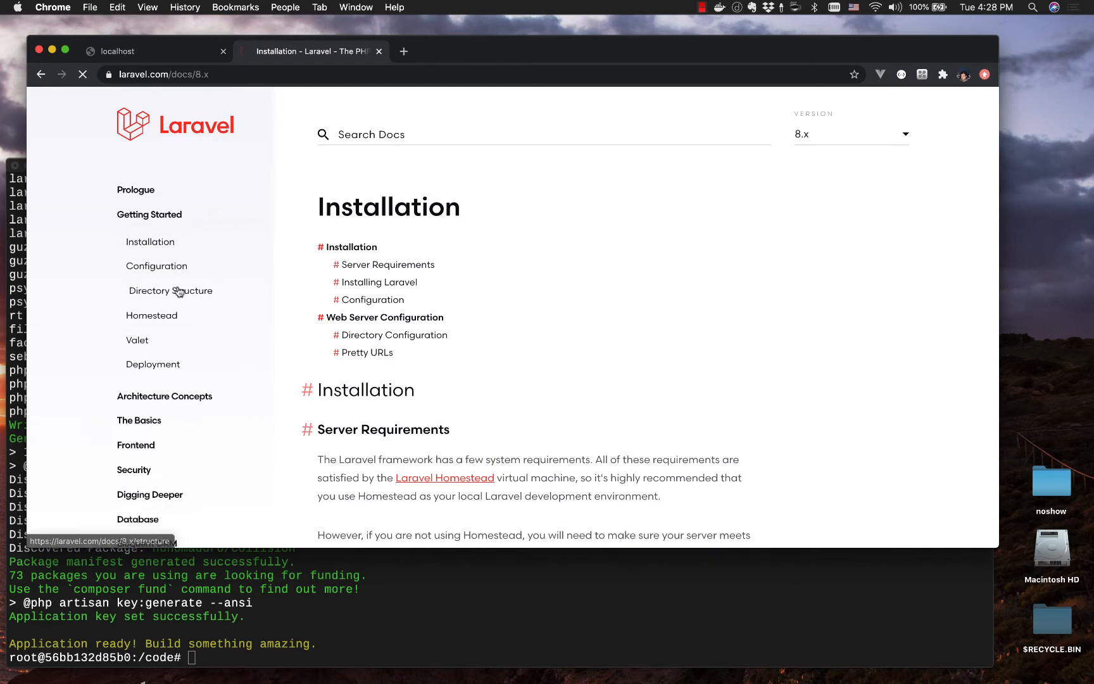
pyautogui.click(170, 290)
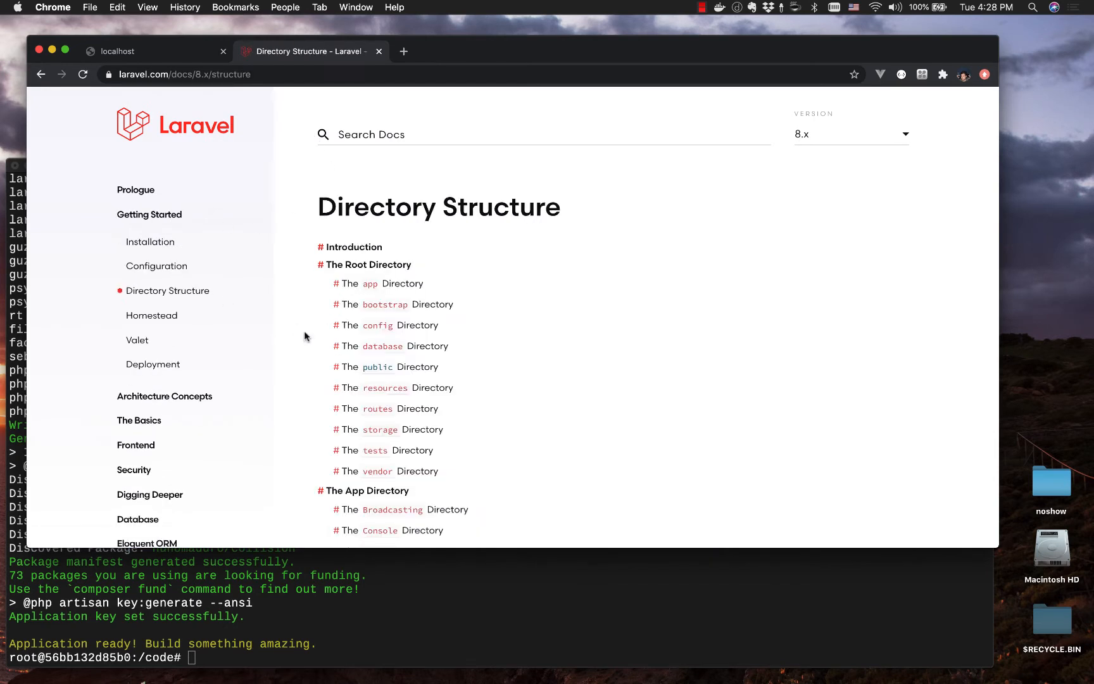
pyautogui.scroll(-3)
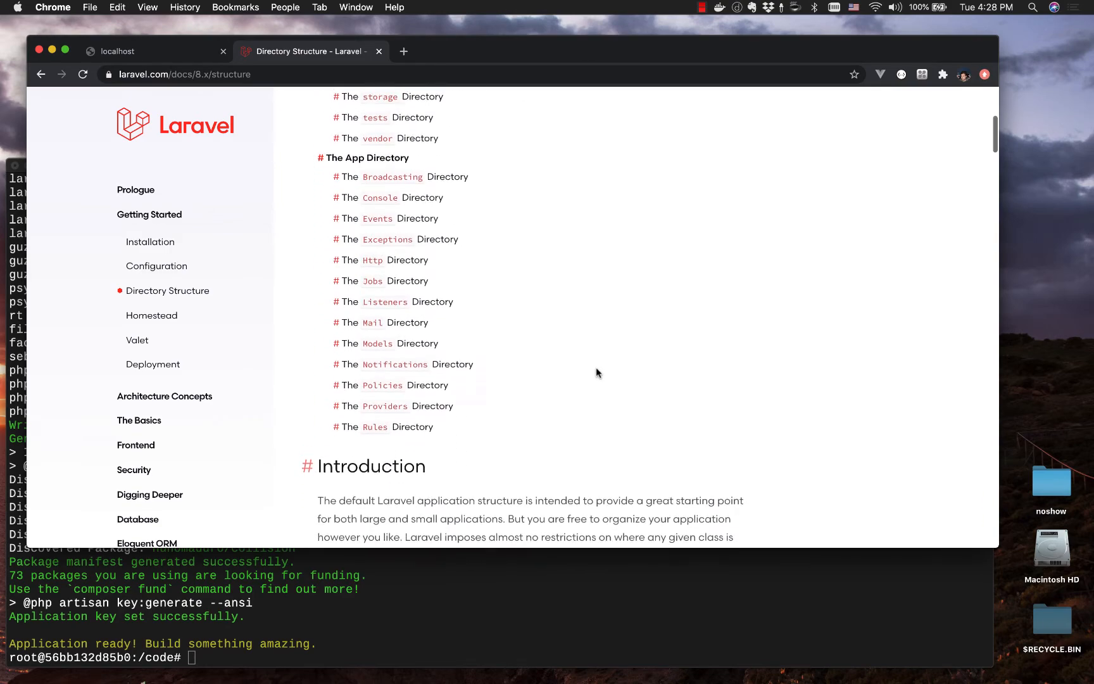
pyautogui.scroll(-3)
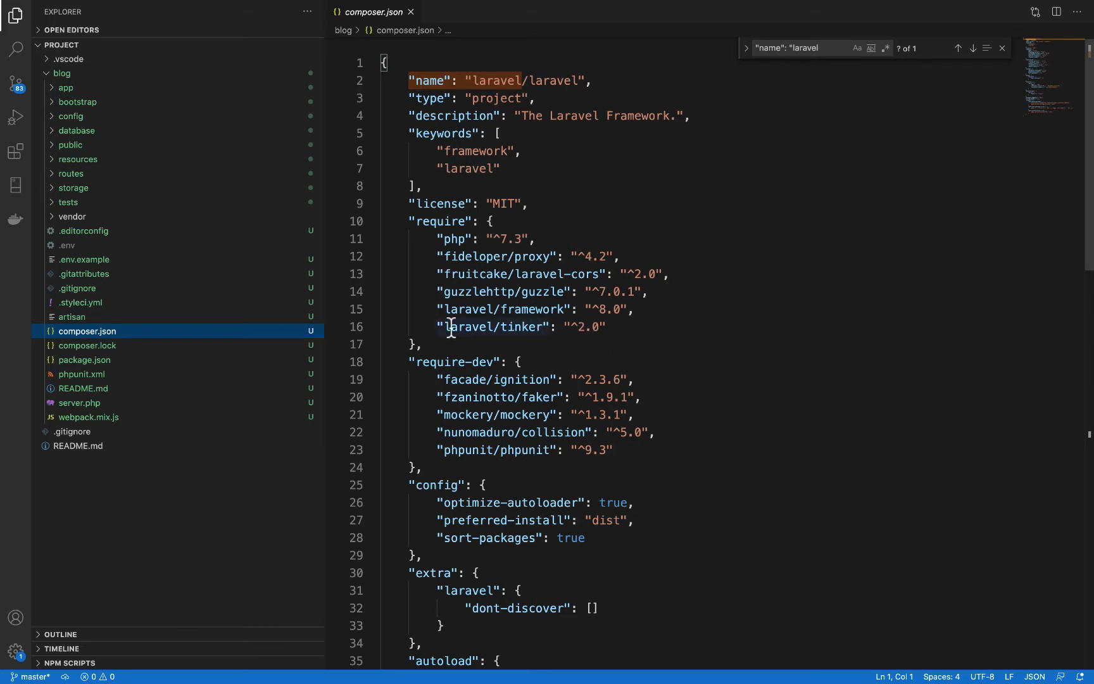
# Step: Select laravel/framework in composer.json, scroll the file, and close it
pyautogui.doubleClick(502, 308)
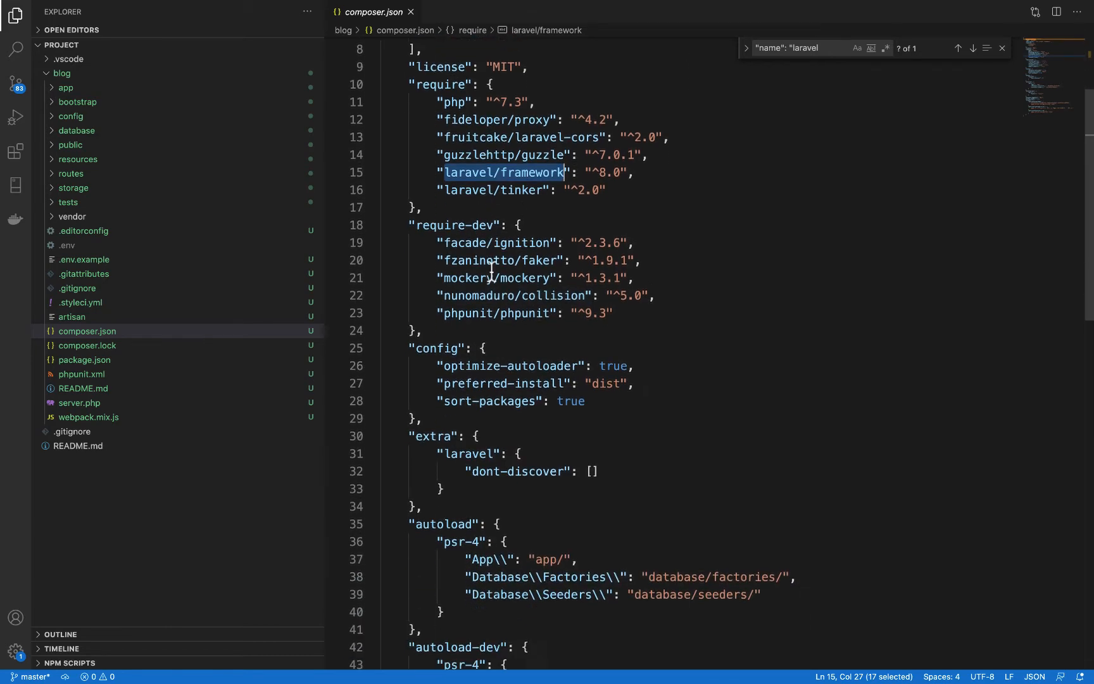
pyautogui.scroll(-3)
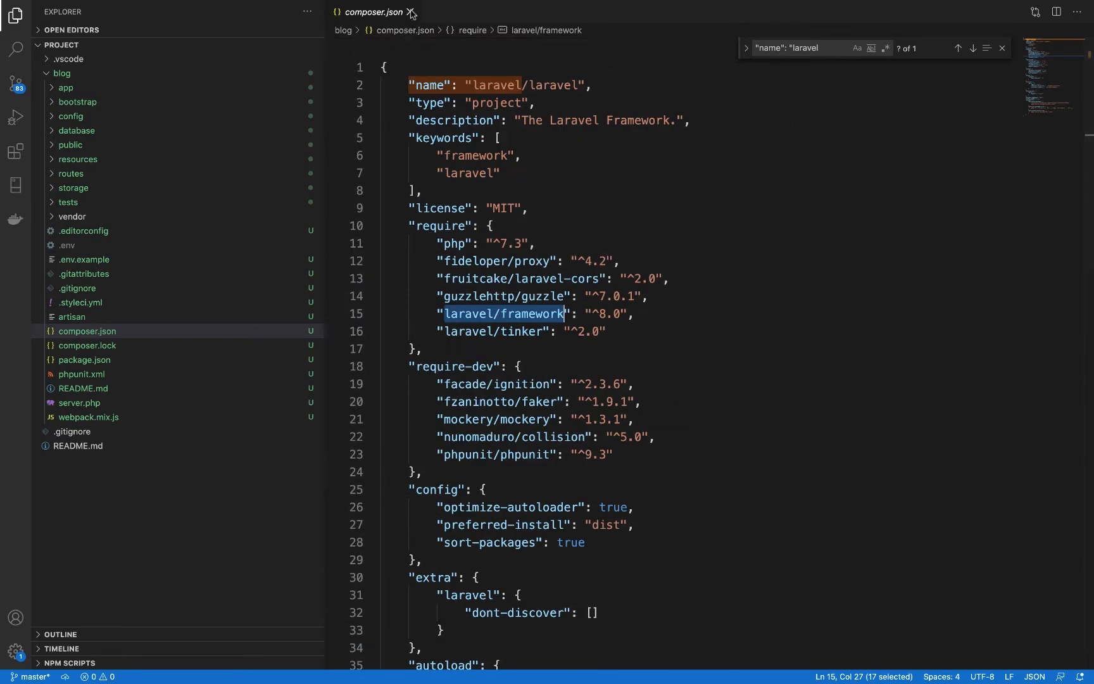
pyautogui.click(410, 12)
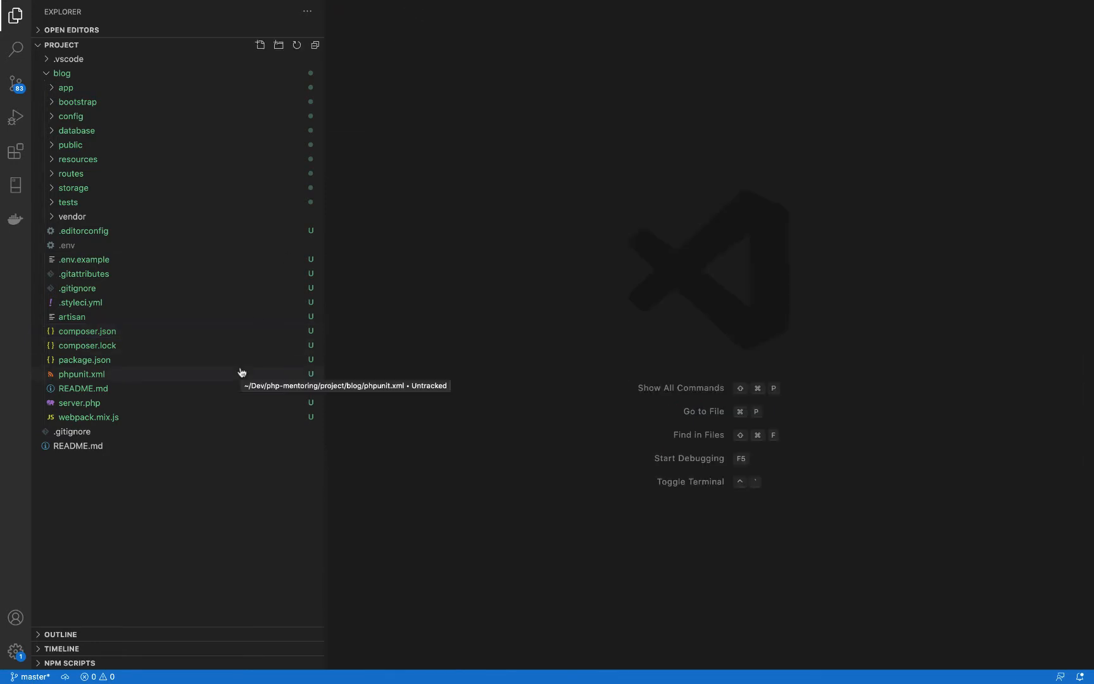
pyautogui.moveTo(504, 375)
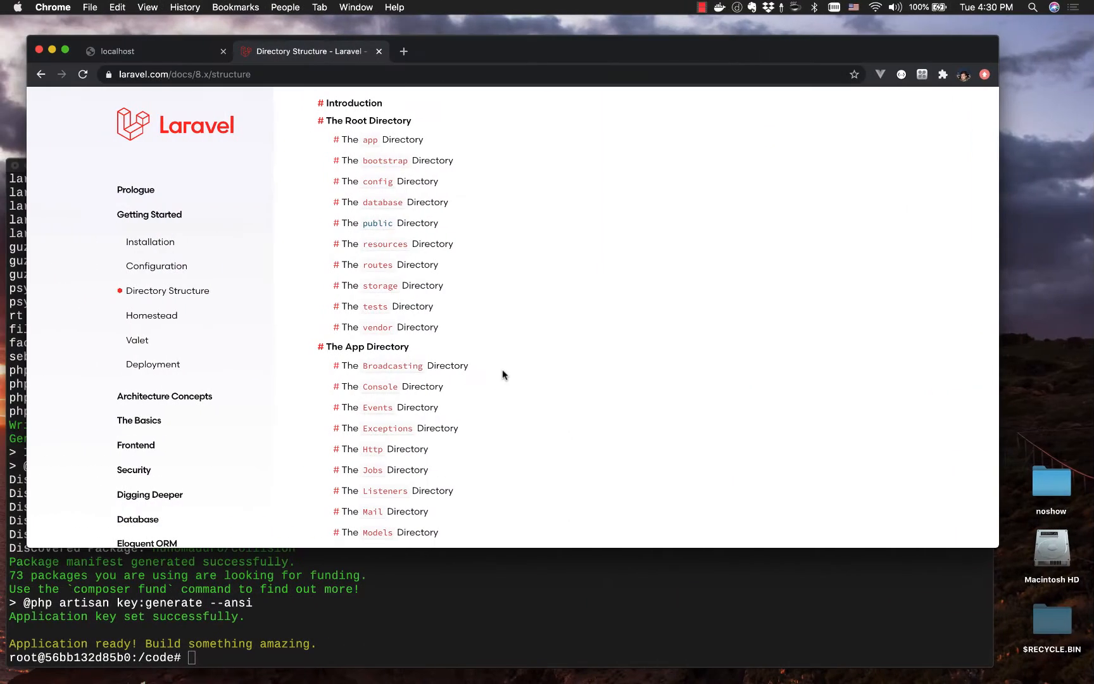
# Step: In Terminal, list the files and change into the blog folder
pyautogui.click(396, 561)
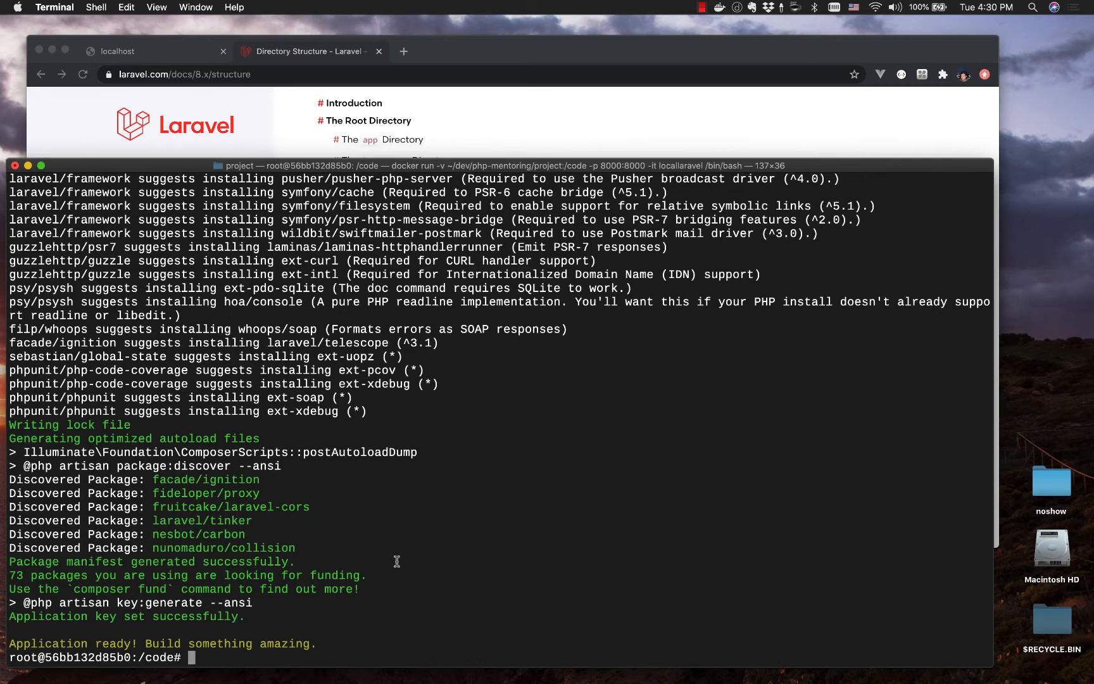
pyautogui.write('ls')
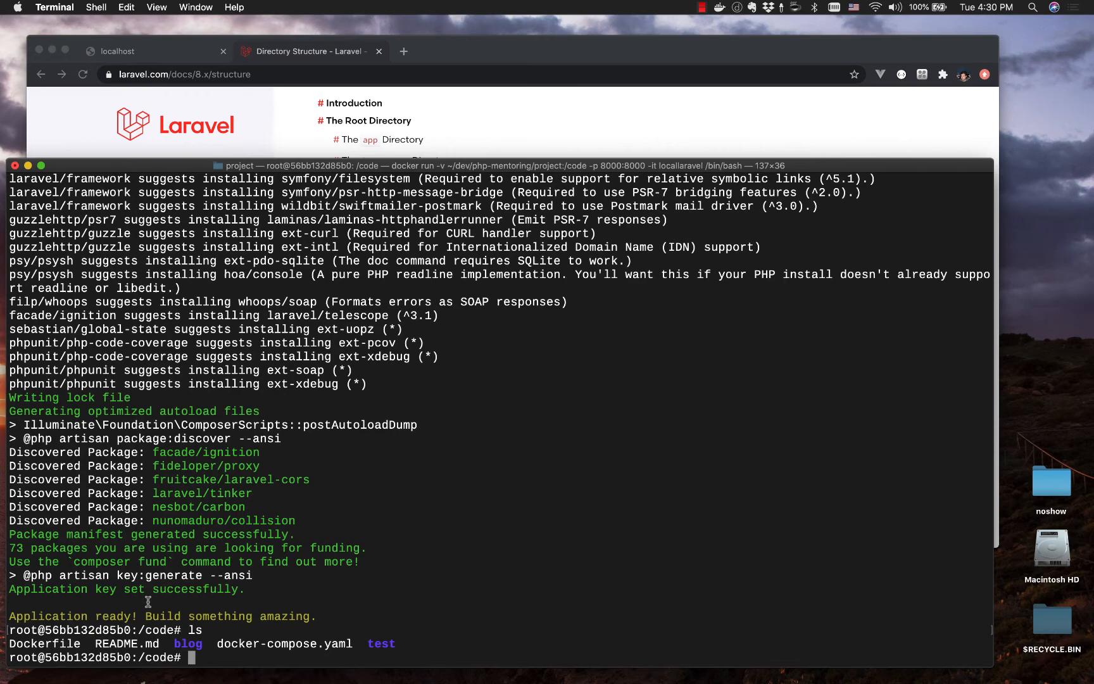
pyautogui.doubleClick(186, 643)
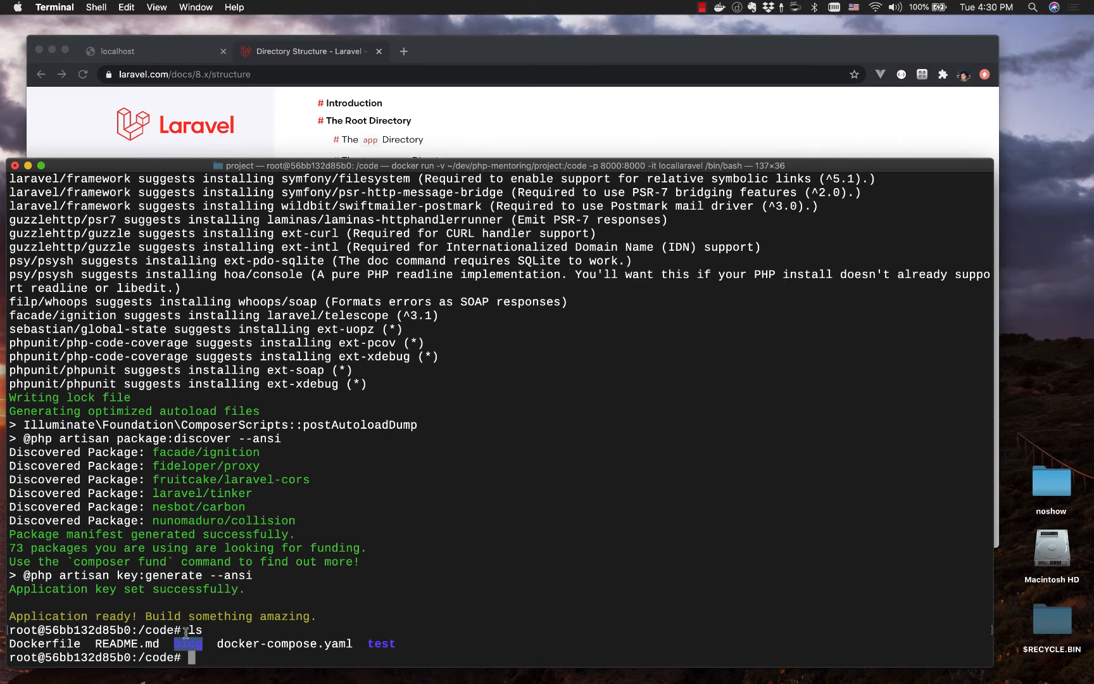
pyautogui.write('cd blog')
pyautogui.write('ls')
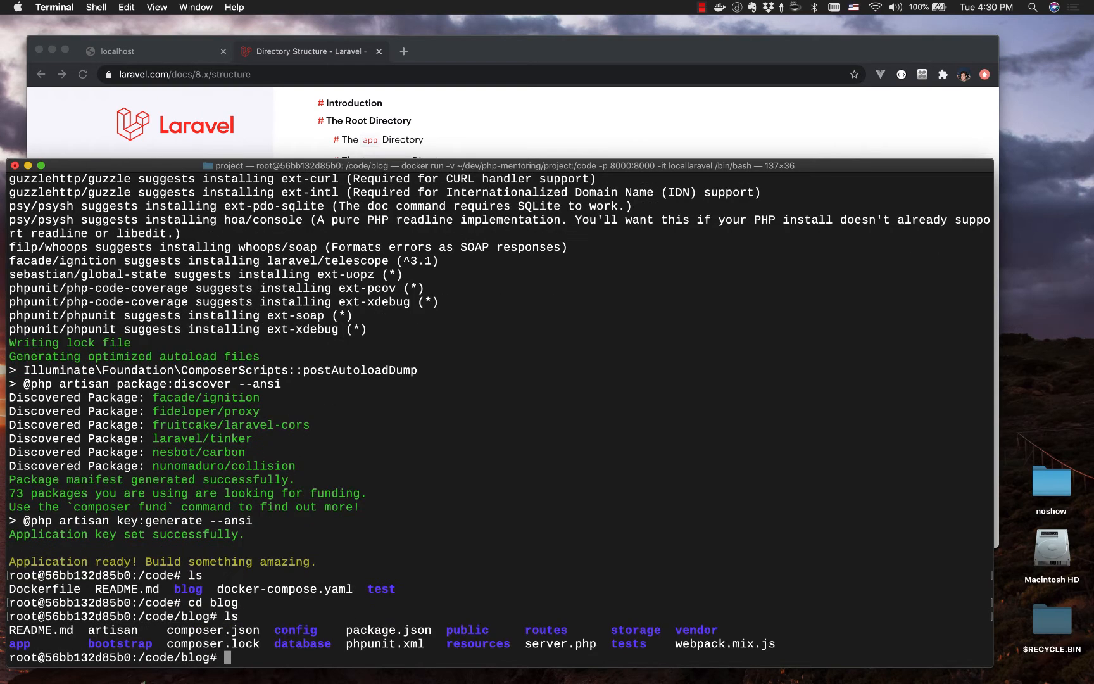
# Step: Run php artisan and scroll through the make, migrate, route and view commands
pyautogui.write('p')
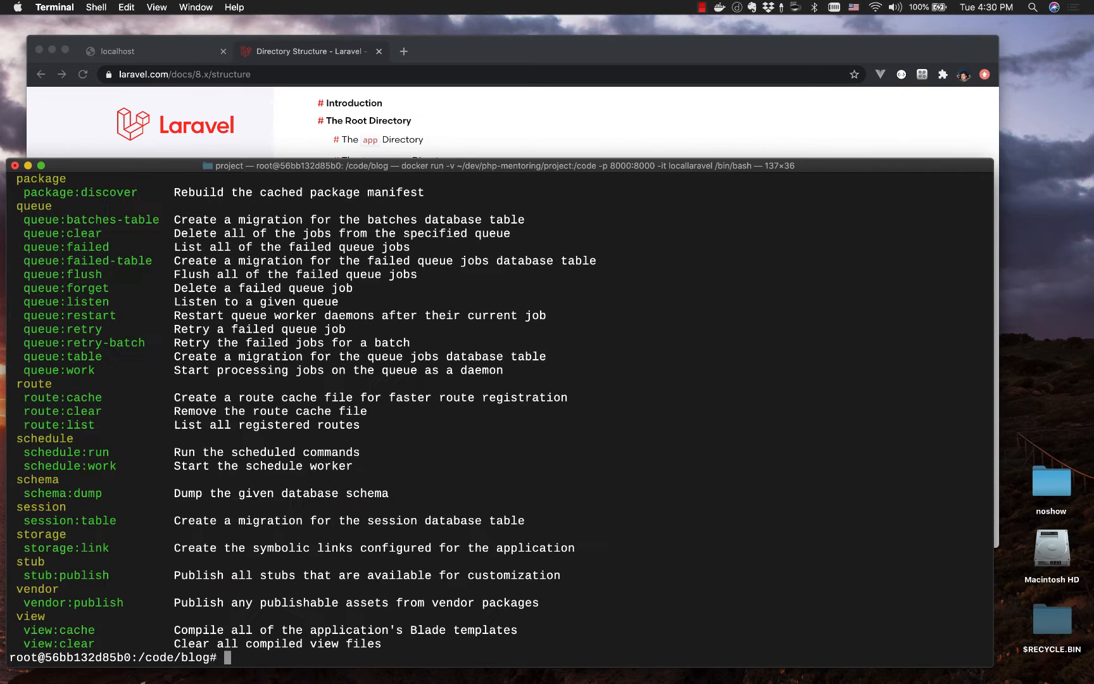
pyautogui.moveTo(263, 466)
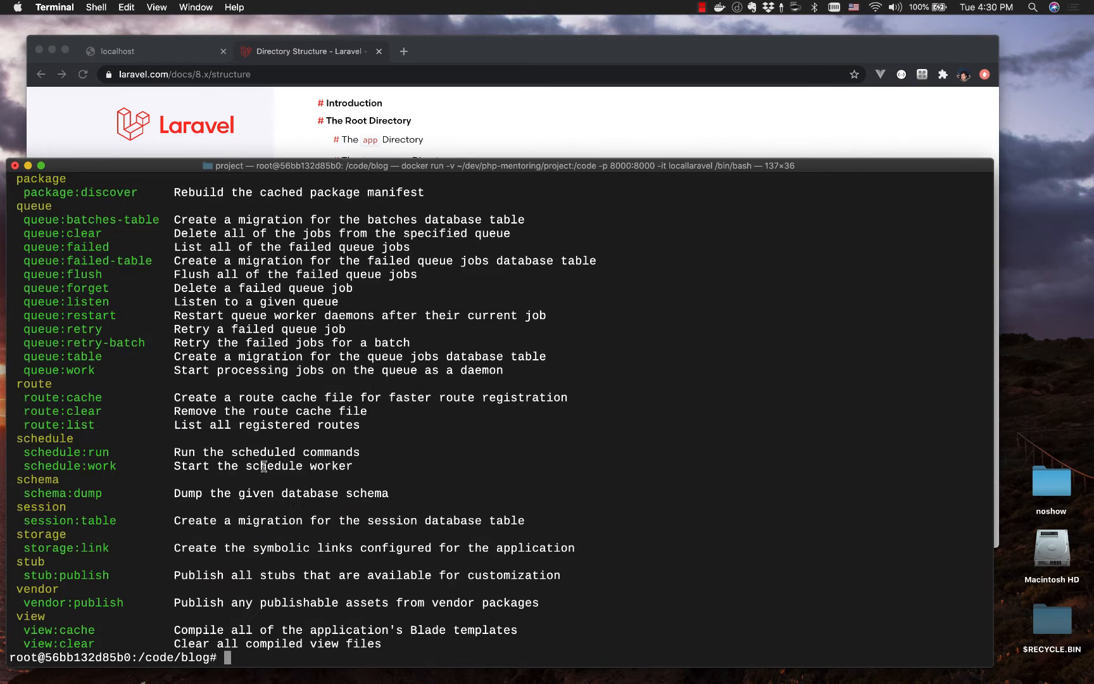
pyautogui.moveTo(259, 470)
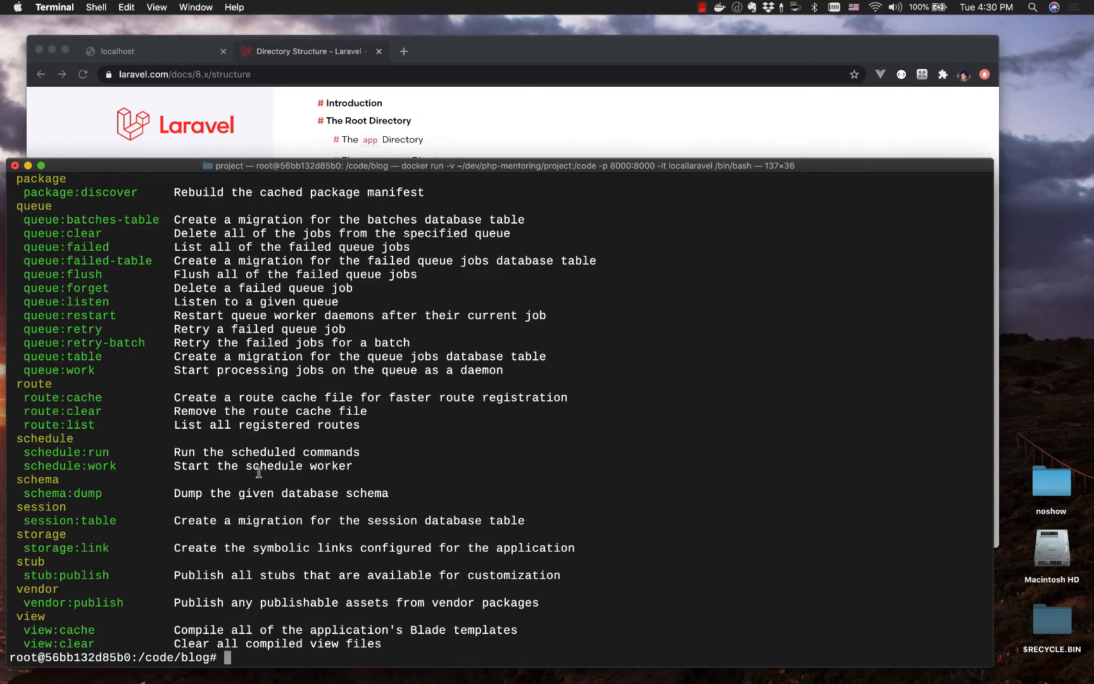
pyautogui.scroll(-3)
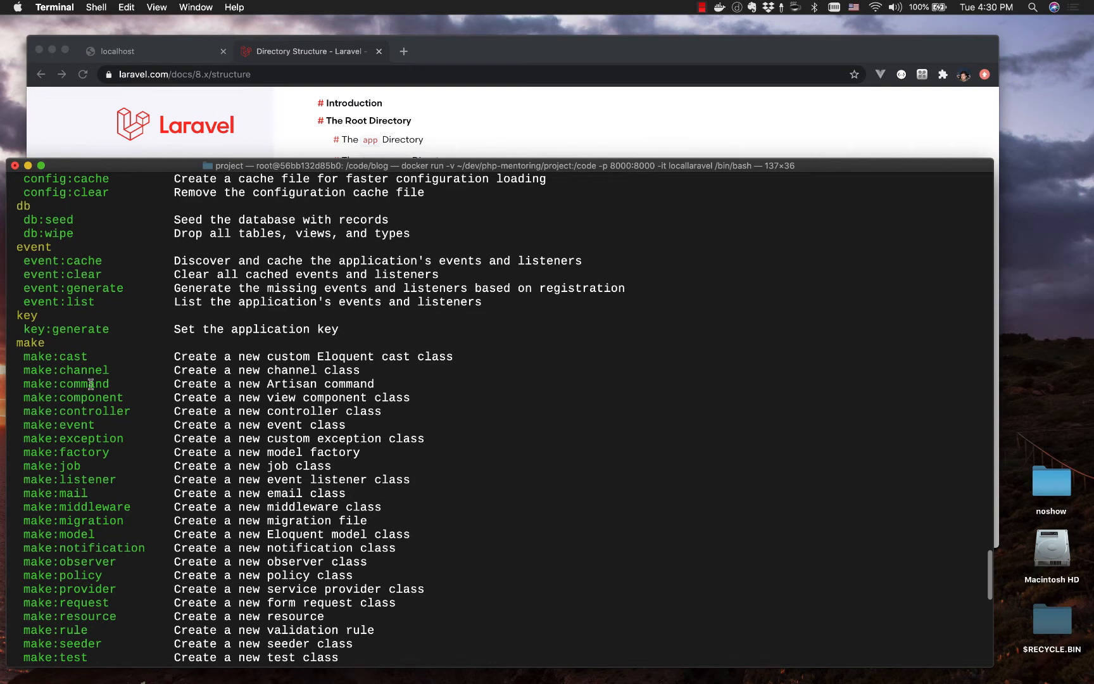
pyautogui.moveTo(104, 410)
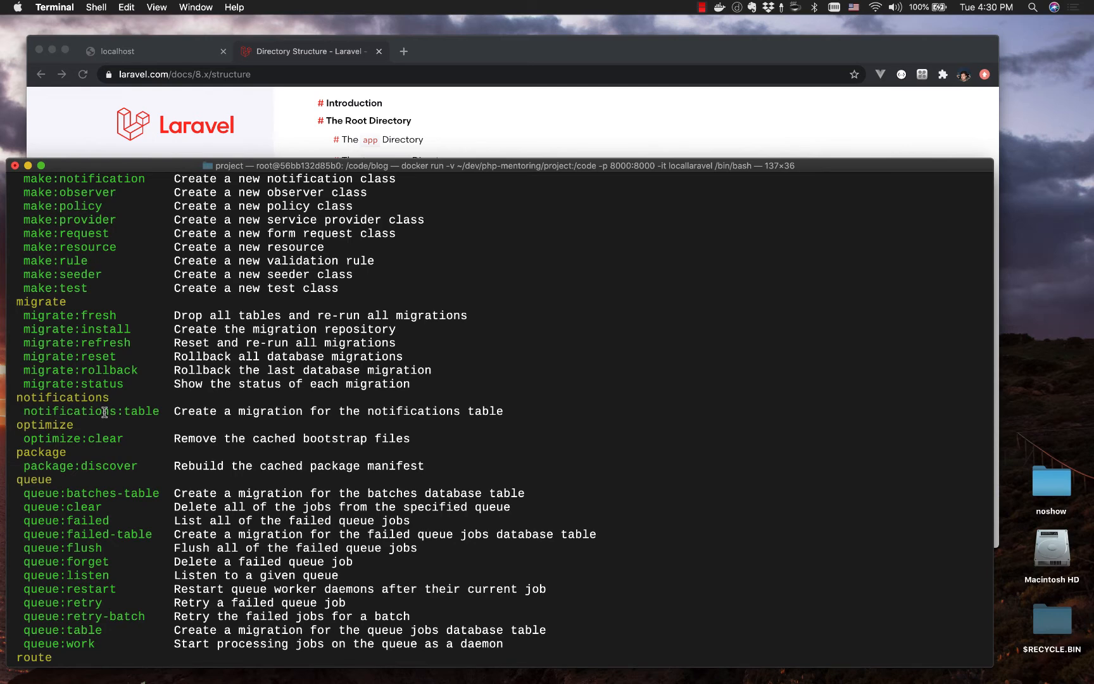
pyautogui.scroll(-3)
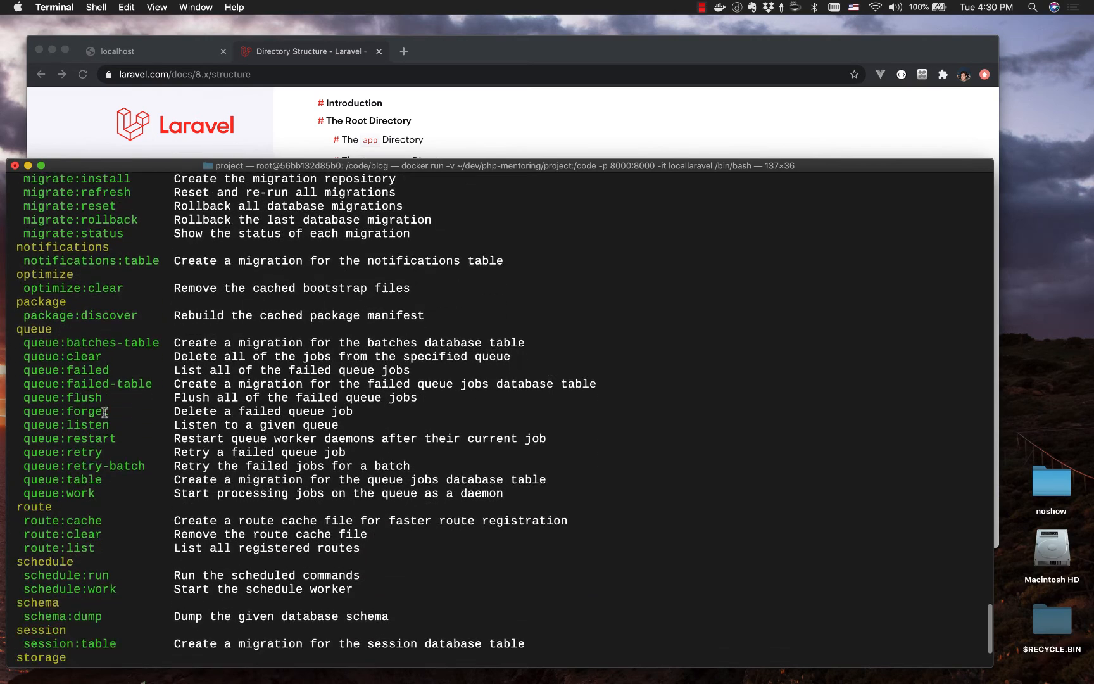
pyautogui.scroll(-3)
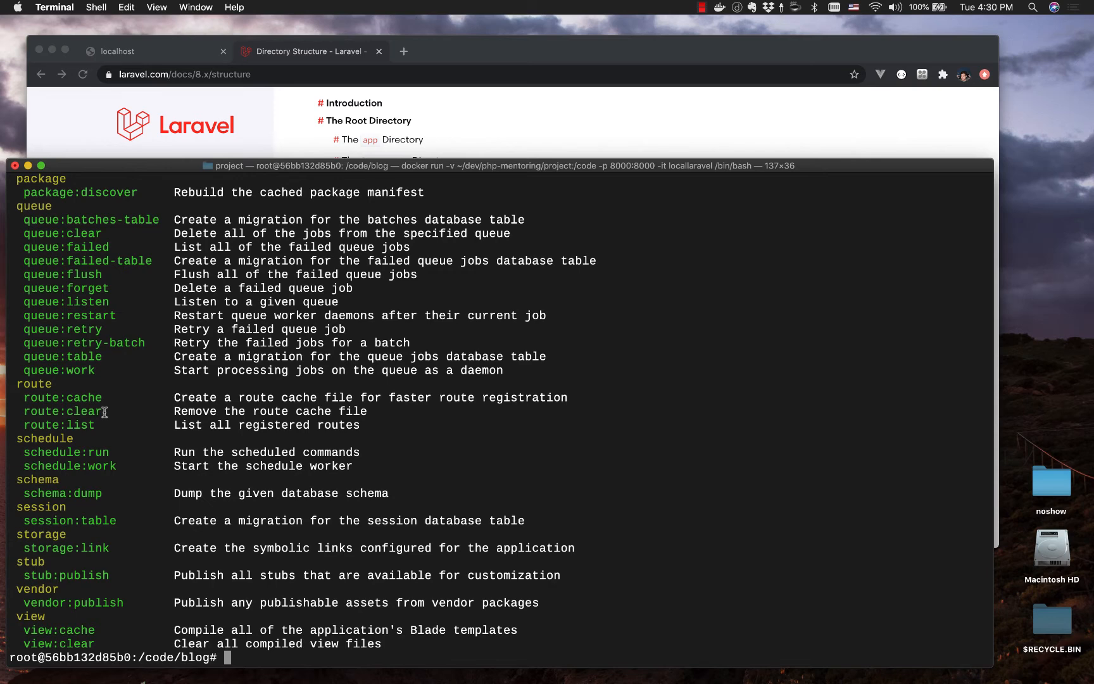
# Step: Run php artisan serve, then restart it with --host=0.0.0.0 on port 8000
pyautogui.write('php a')
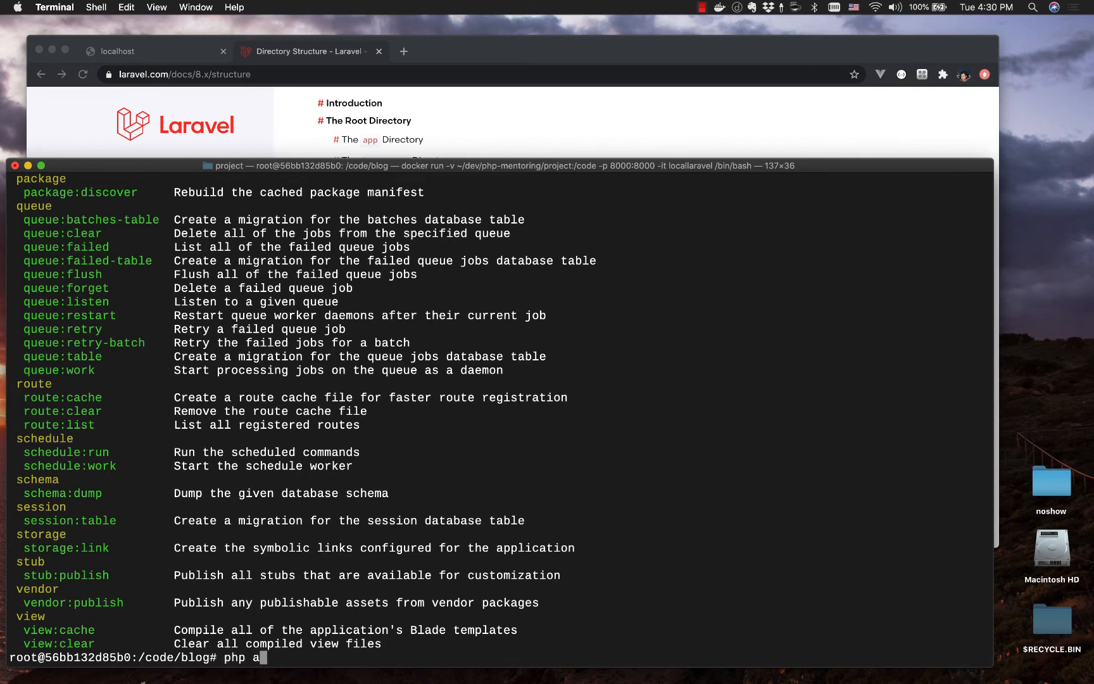
pyautogui.write('rtisan se')
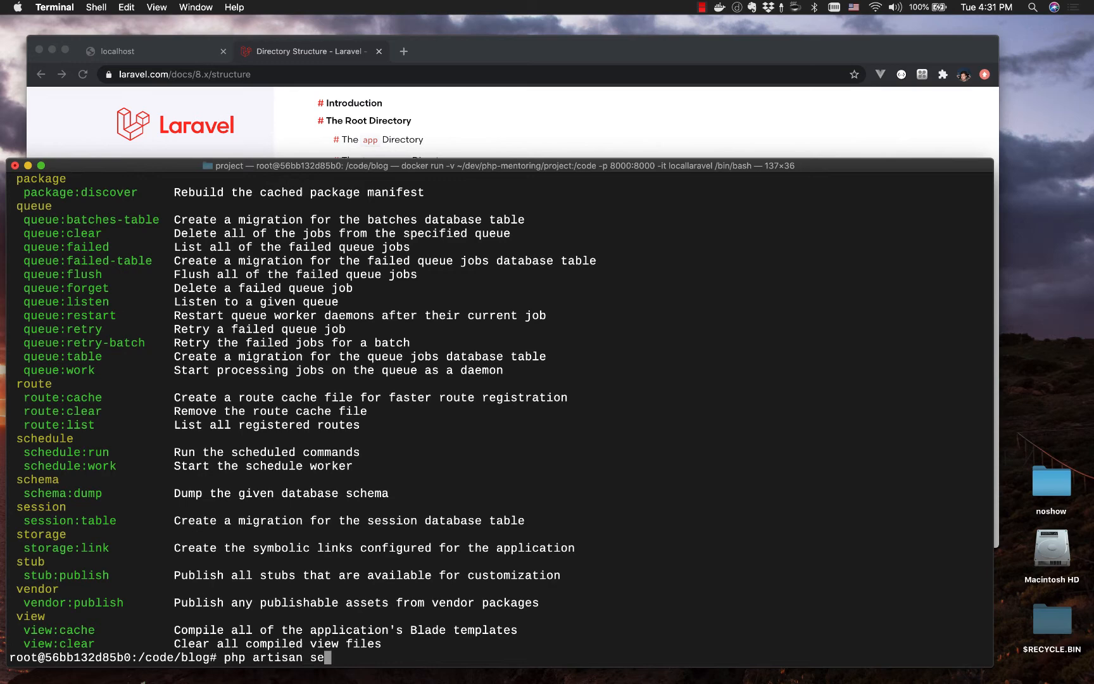
pyautogui.write('rve')
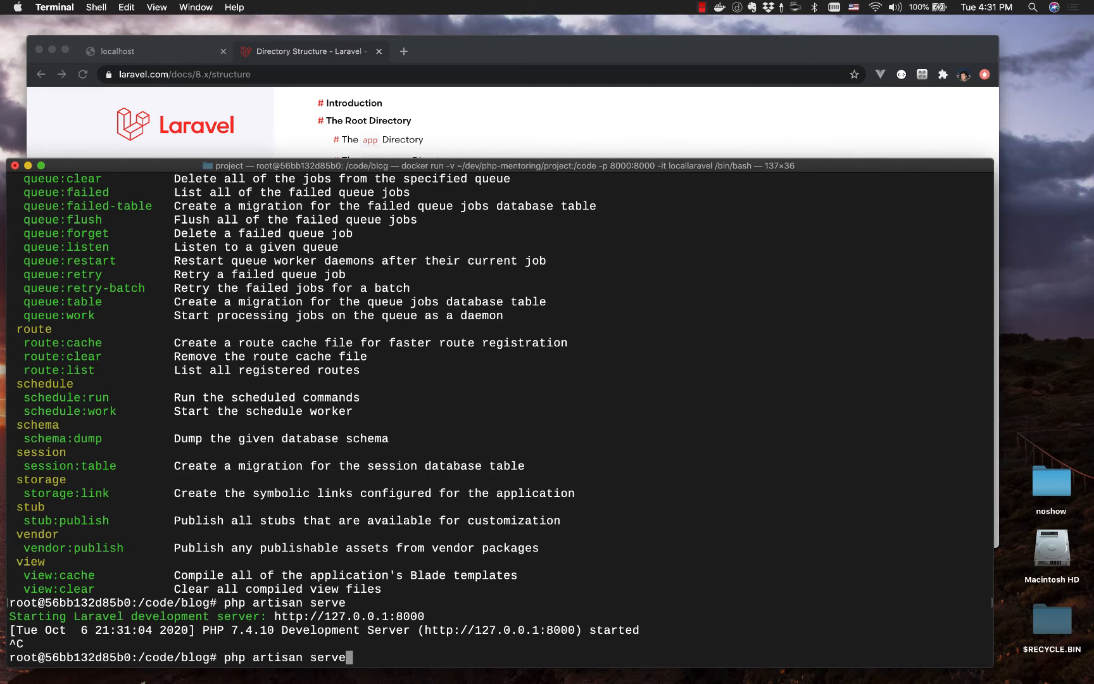
pyautogui.write('--h')
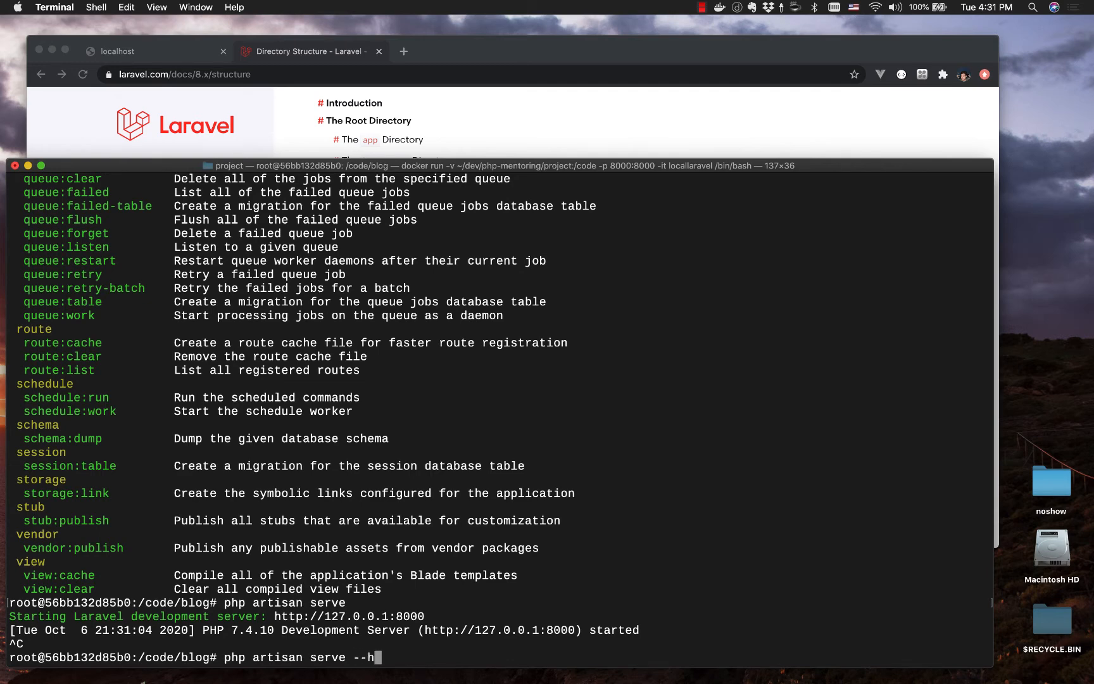
pyautogui.write('ost=0.0.0.0')
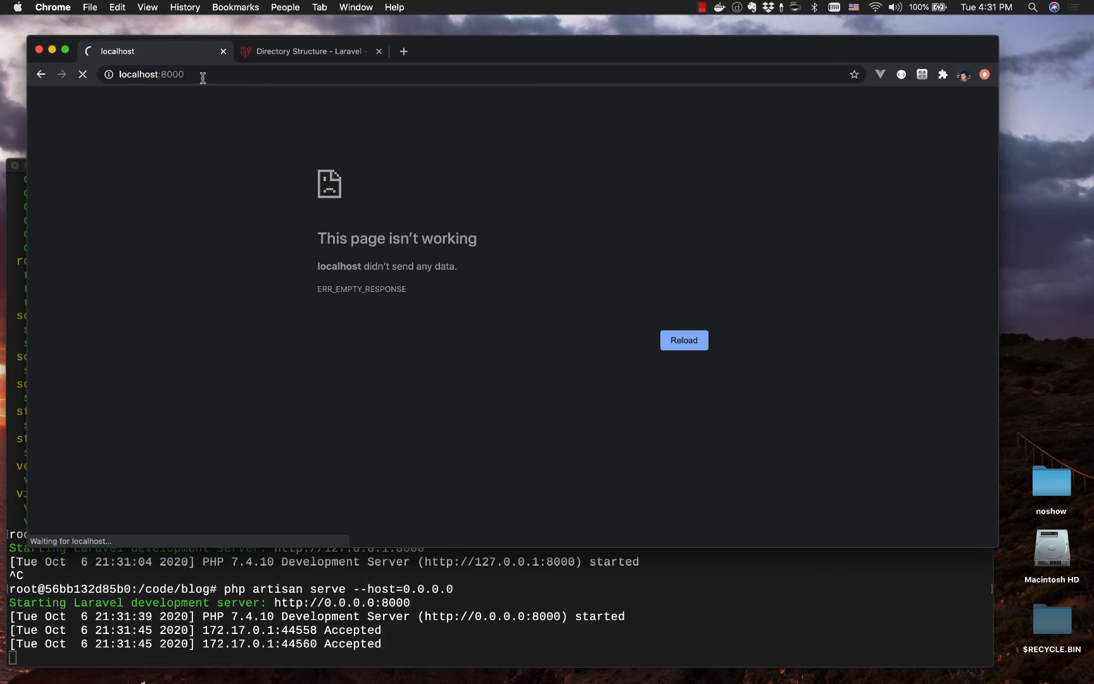
# Step: Reload localhost:8000 until the Laravel v8.9.0 welcome page appears
pyautogui.click(682, 339)
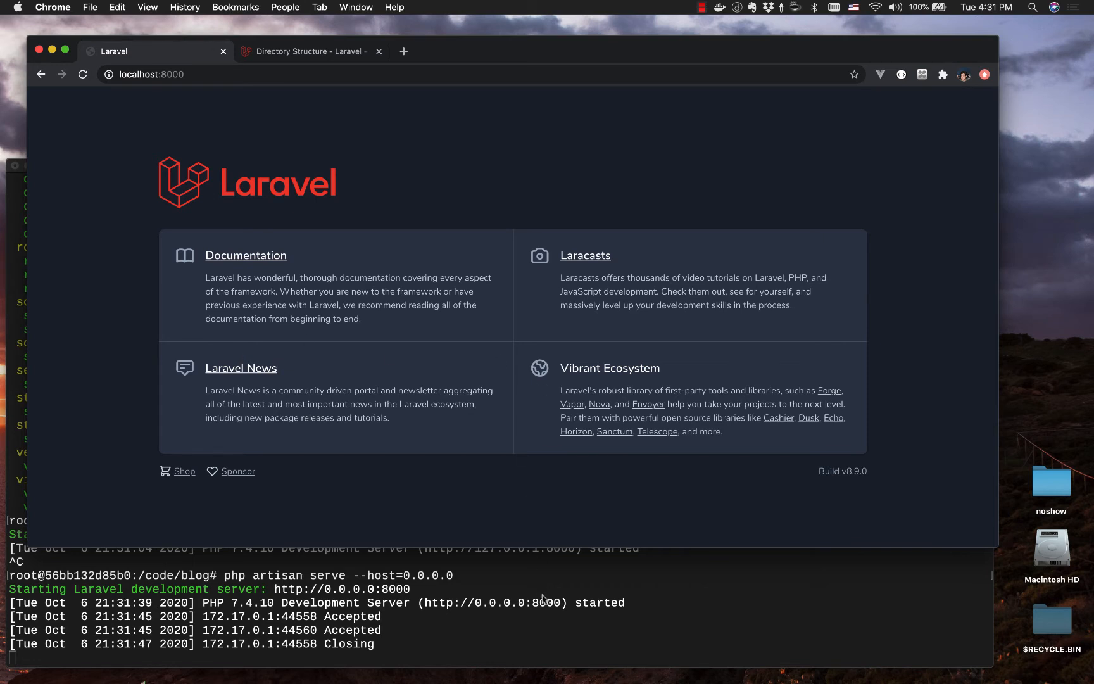
pyautogui.moveTo(619, 547)
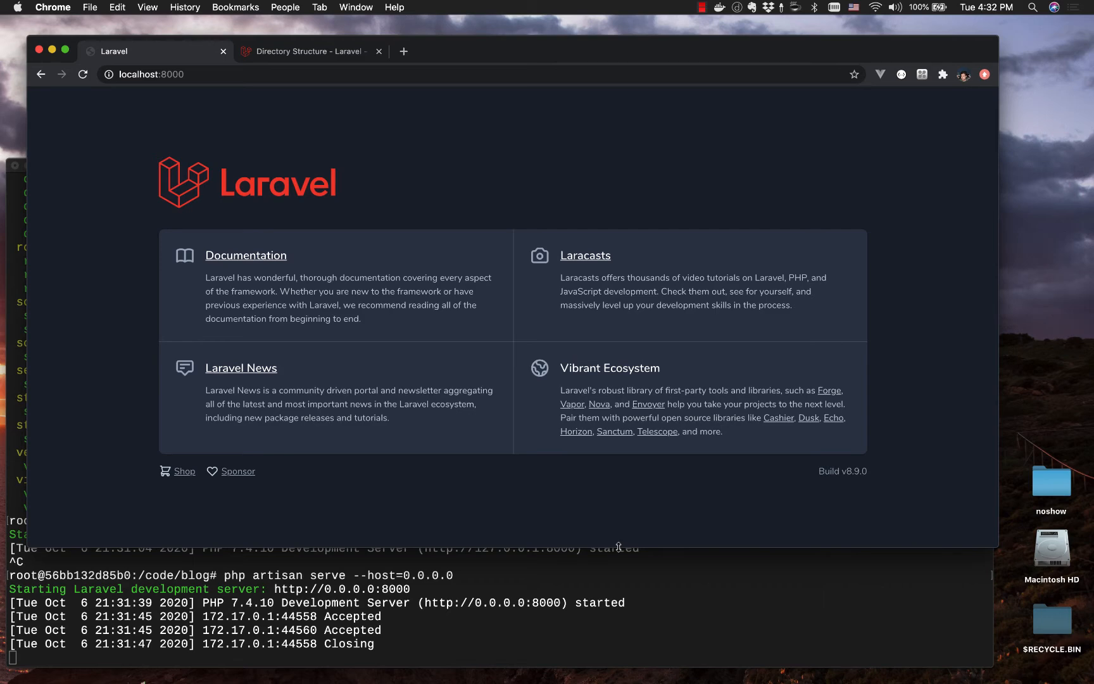
pyautogui.moveTo(618, 316)
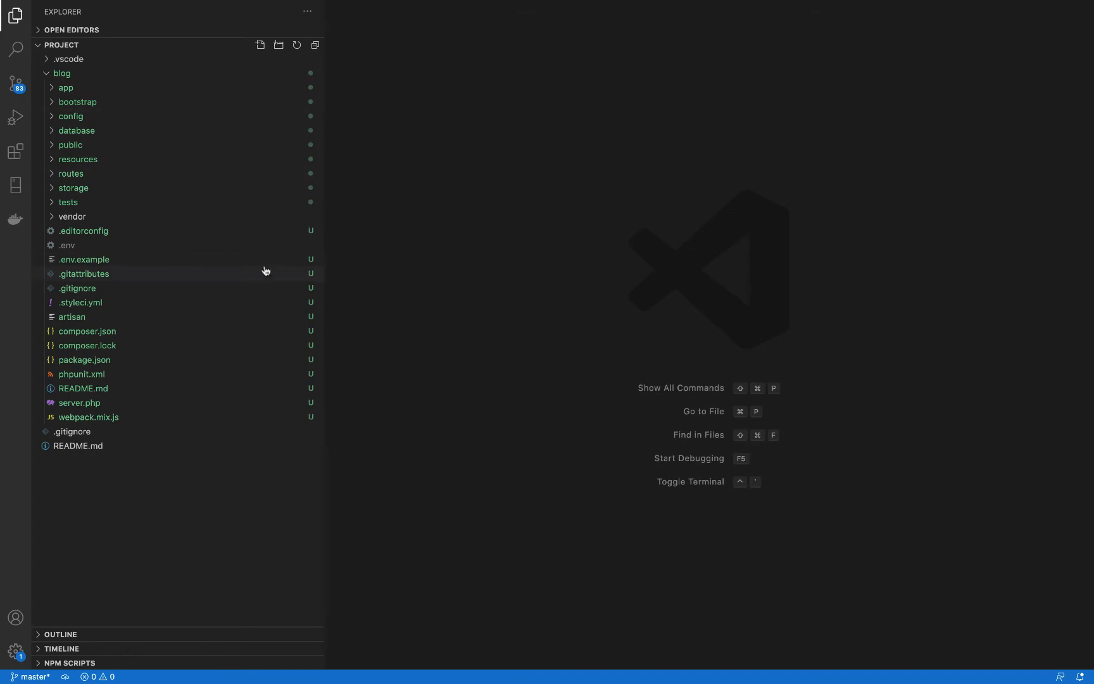
pyautogui.moveTo(147, 164)
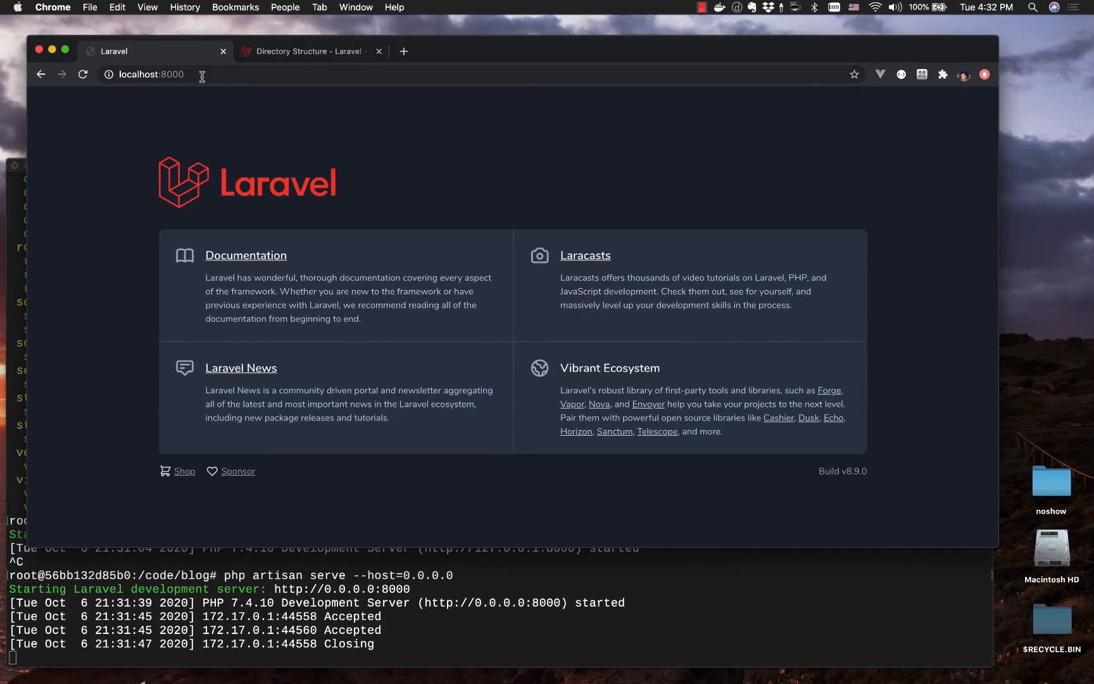
# Step: Cancel the Chrome address-bar edit, then expand the routes folder in VS Code
pyautogui.click(150, 74)
pyautogui.write('/pa')
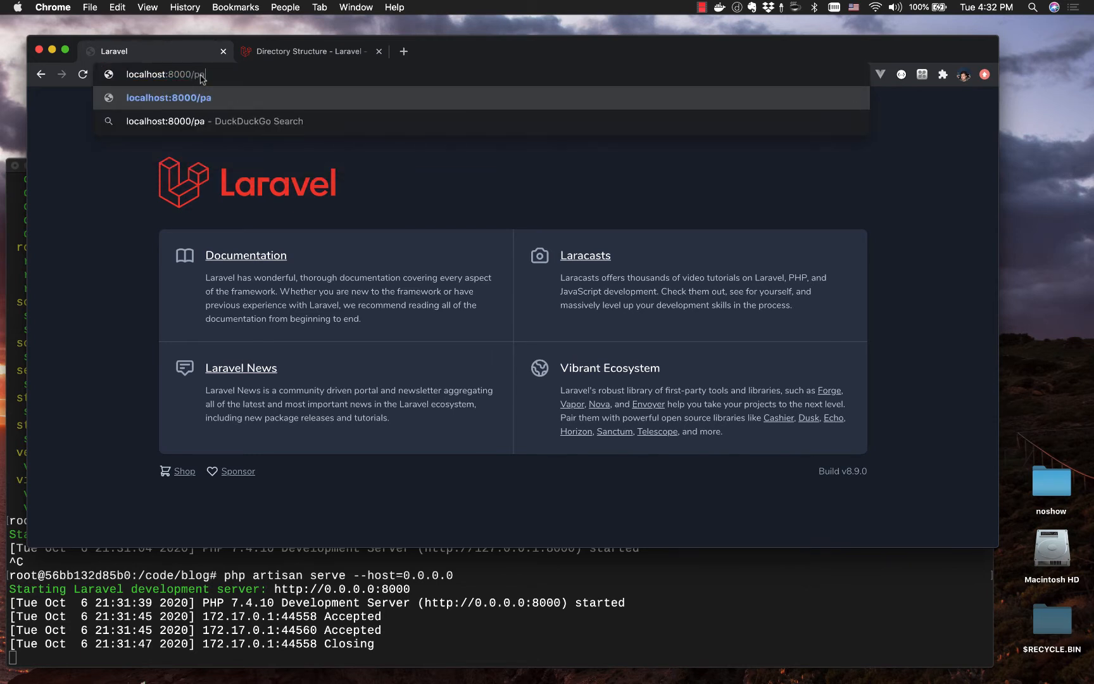
pyautogui.write('t')
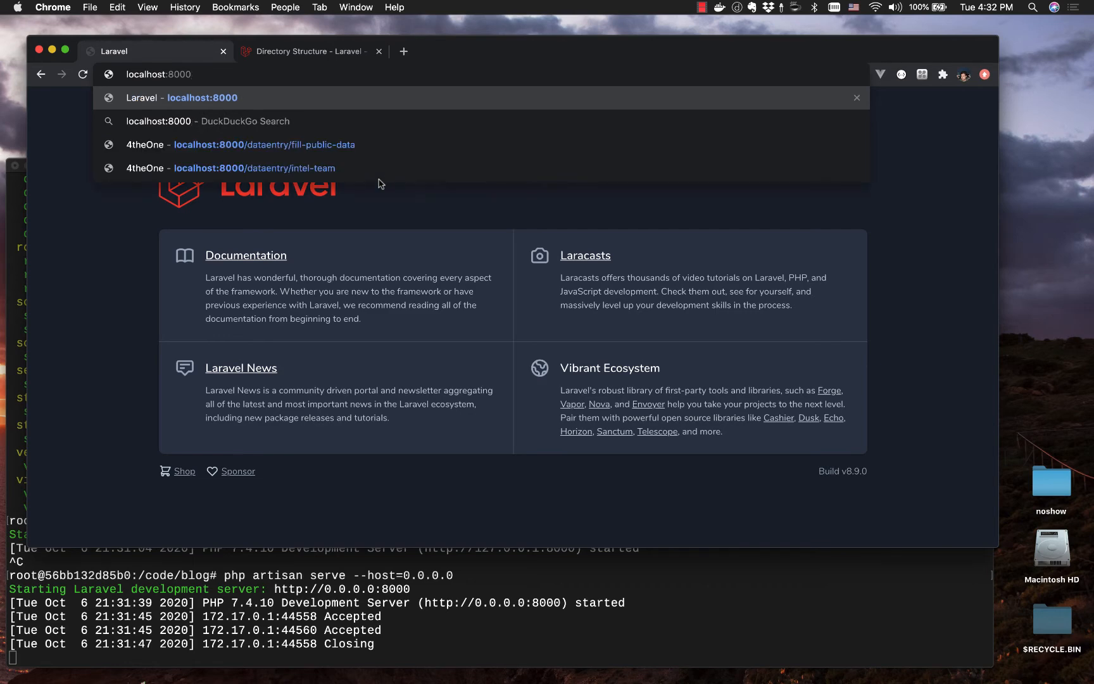
pyautogui.click(452, 205)
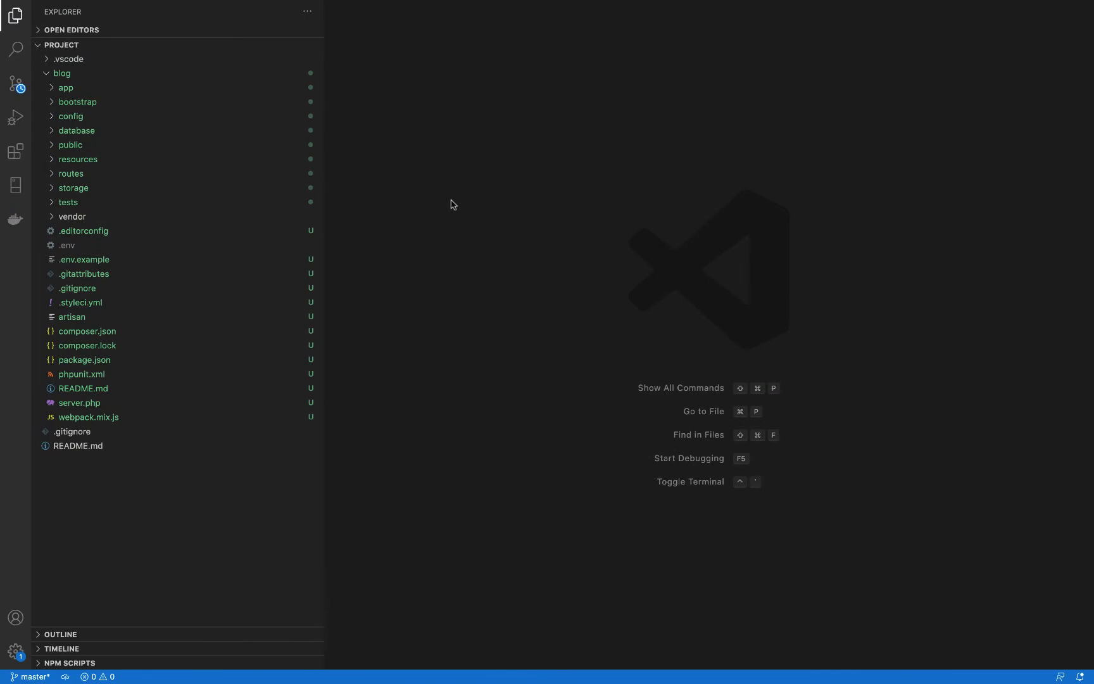
pyautogui.moveTo(175, 210)
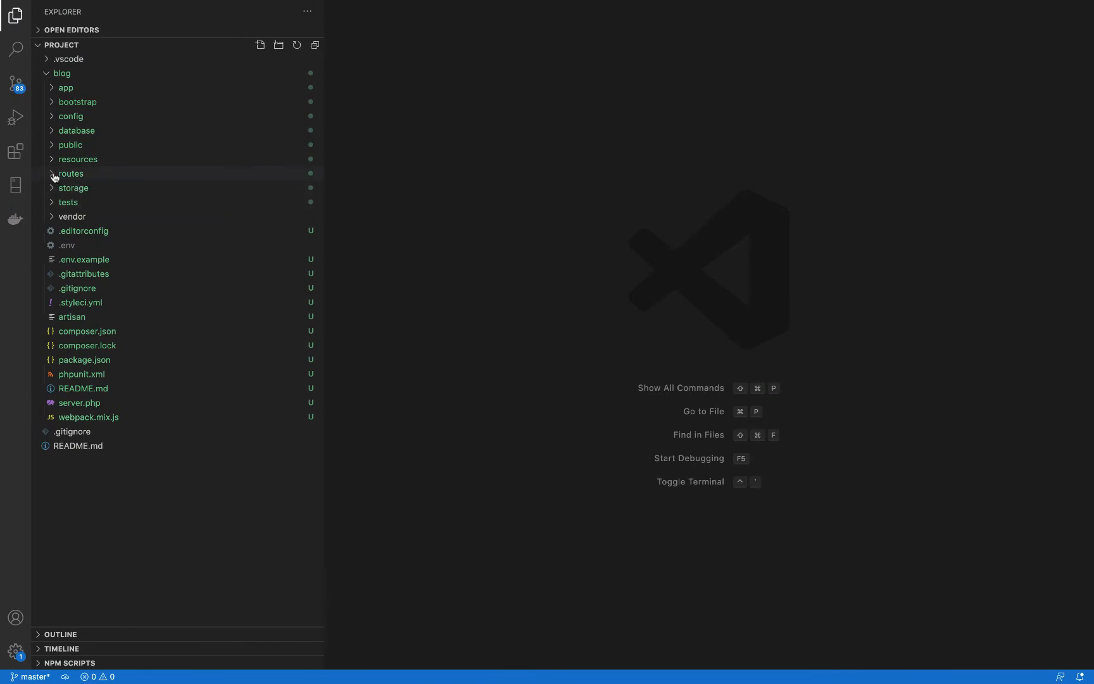
pyautogui.click(70, 173)
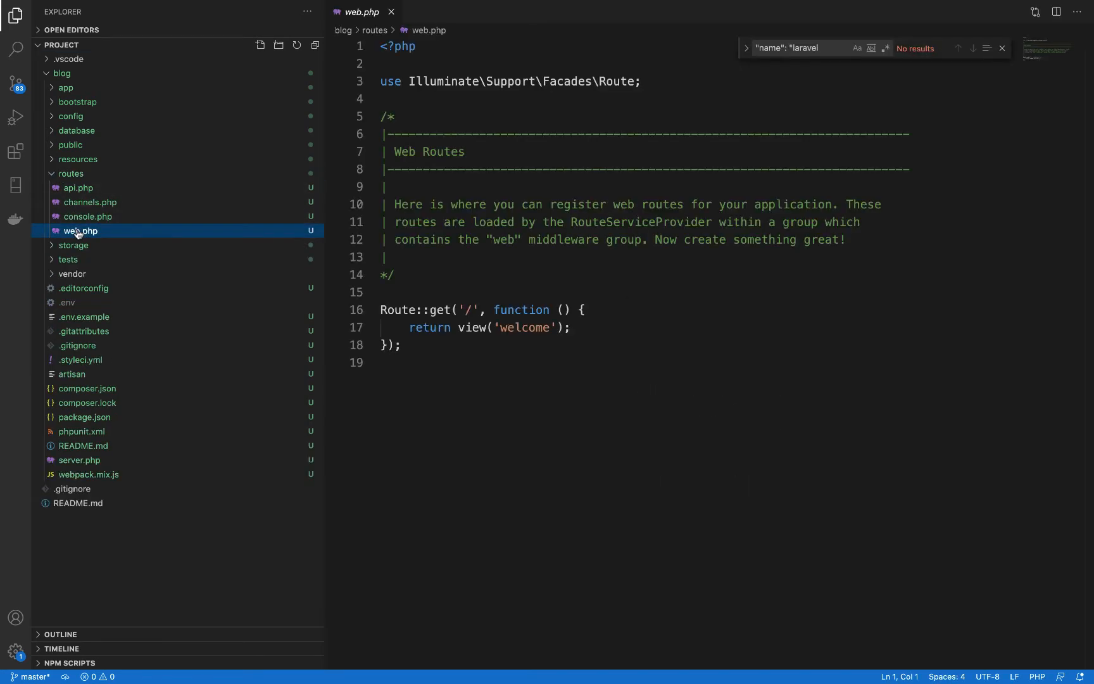
# Step: Open routes/web.php and select the view('welcome') call in the '/' route
pyautogui.click(511, 368)
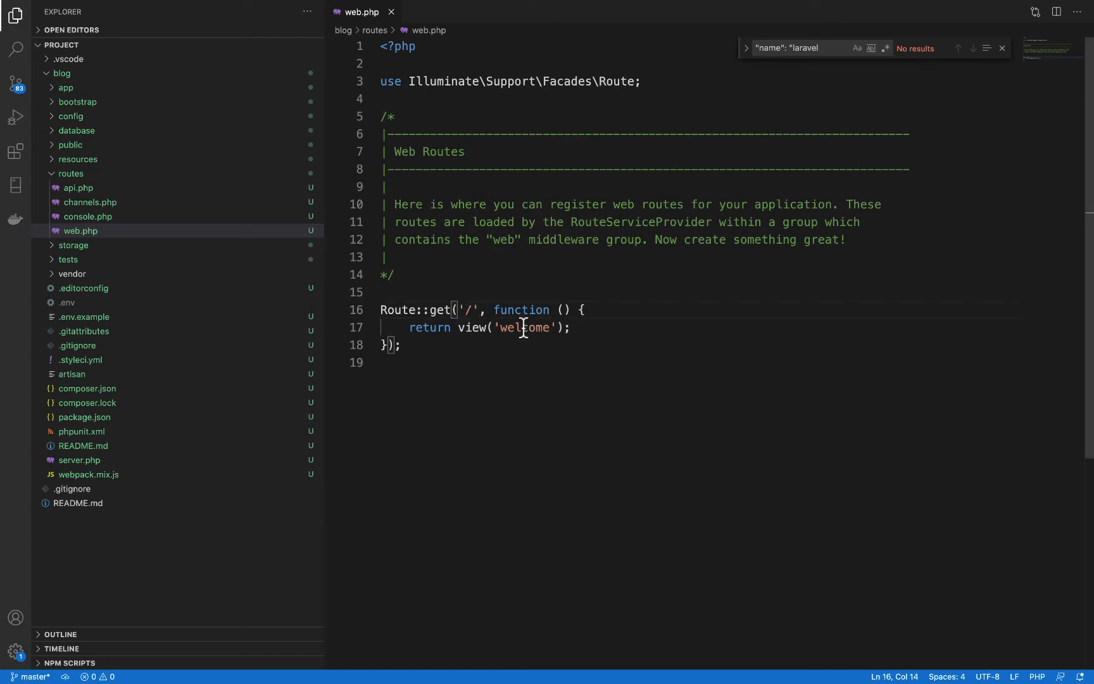
pyautogui.click(572, 327)
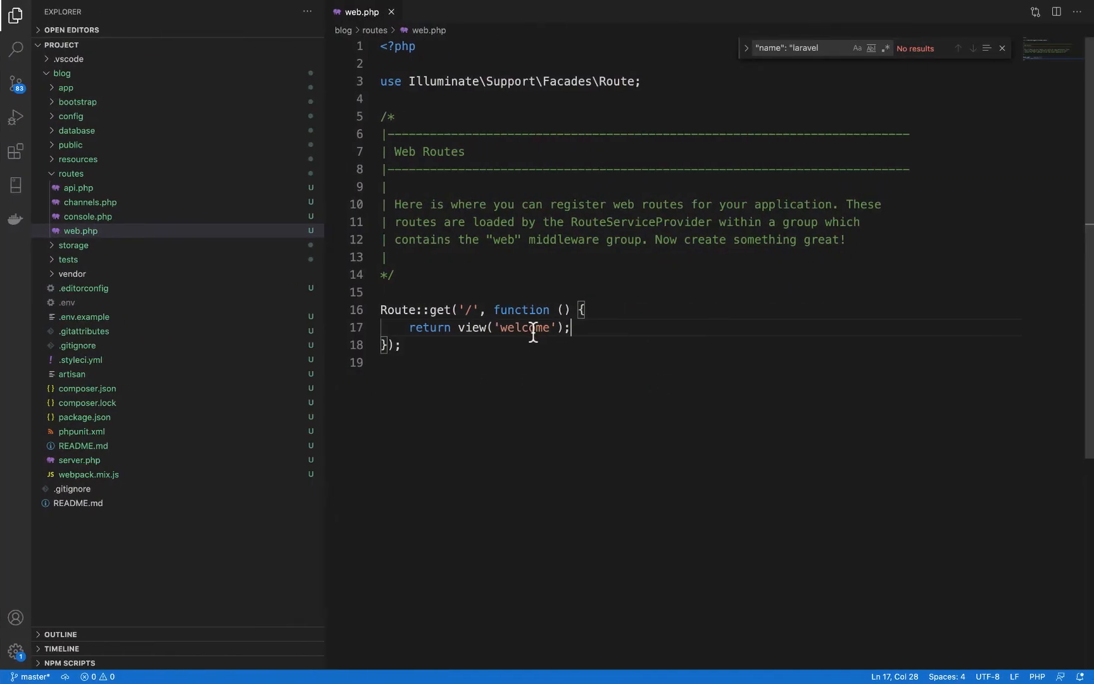
pyautogui.doubleClick(523, 327)
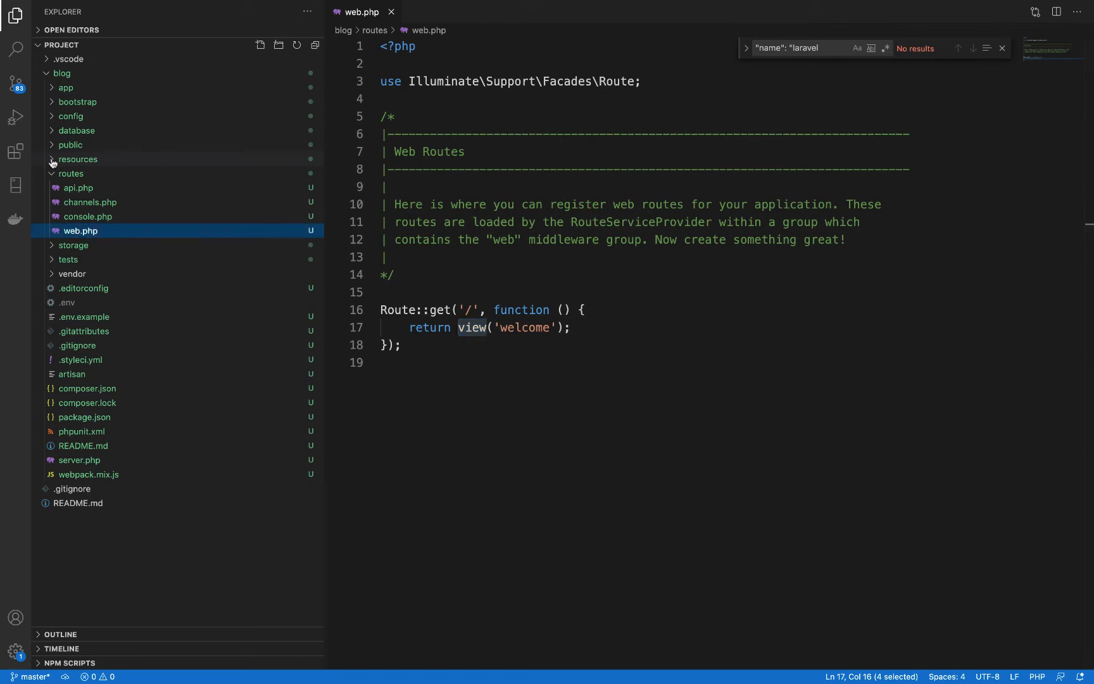
# Step: Expand resources > views, open welcome.blade.php, and scroll through its markup
pyautogui.click(76, 159)
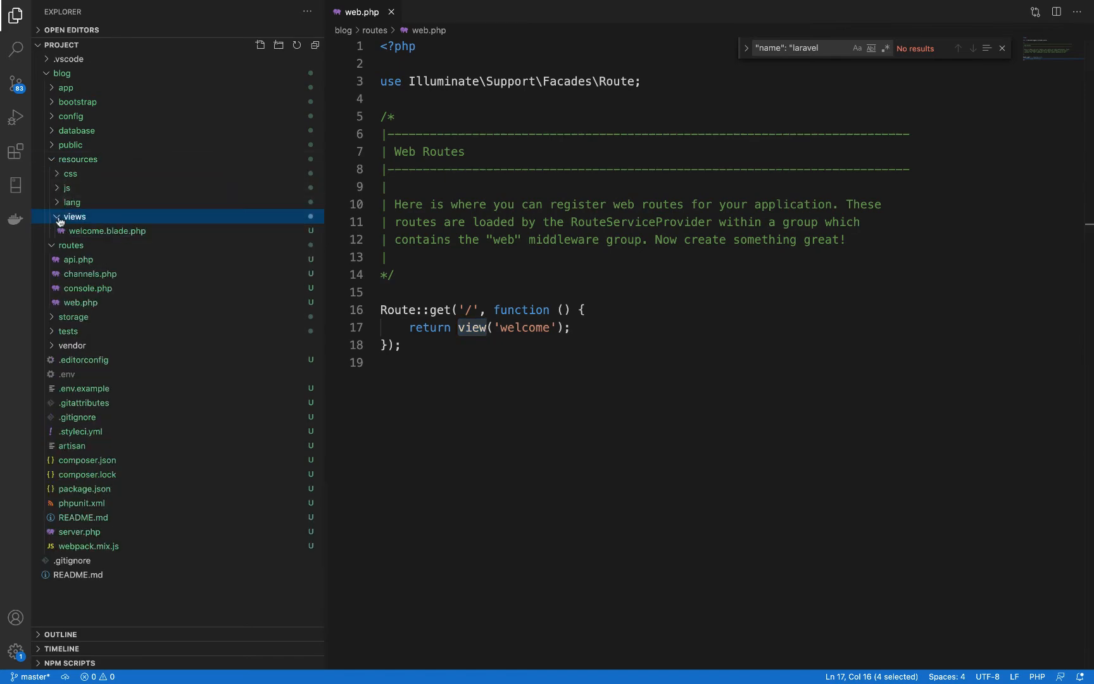
pyautogui.click(108, 231)
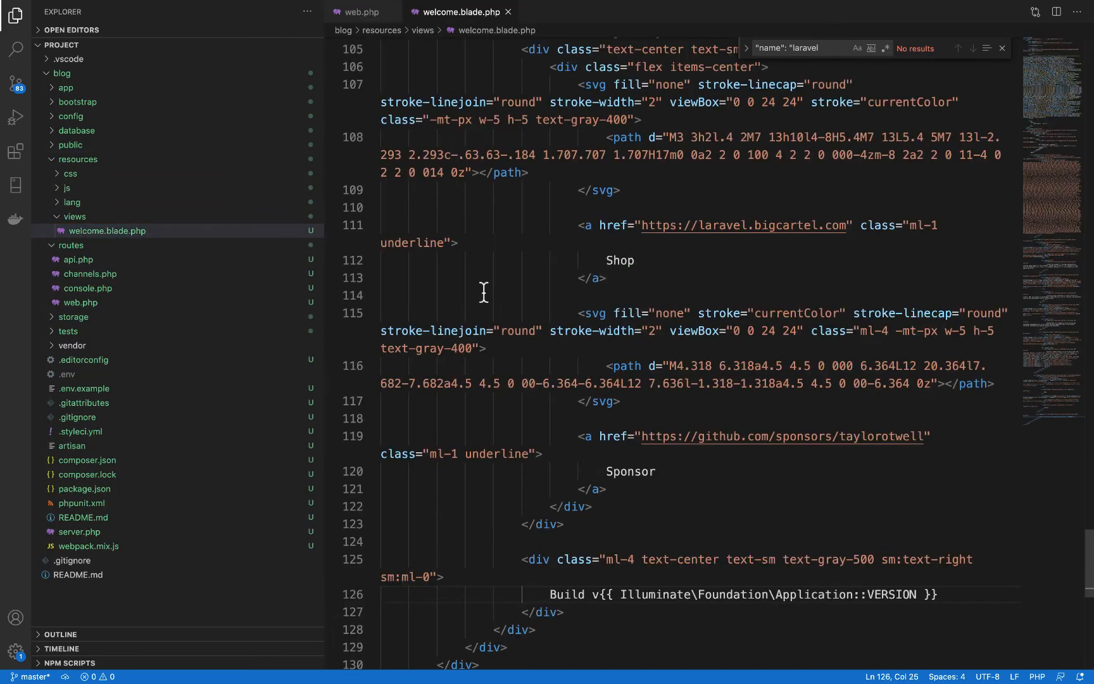
pyautogui.scroll(-3)
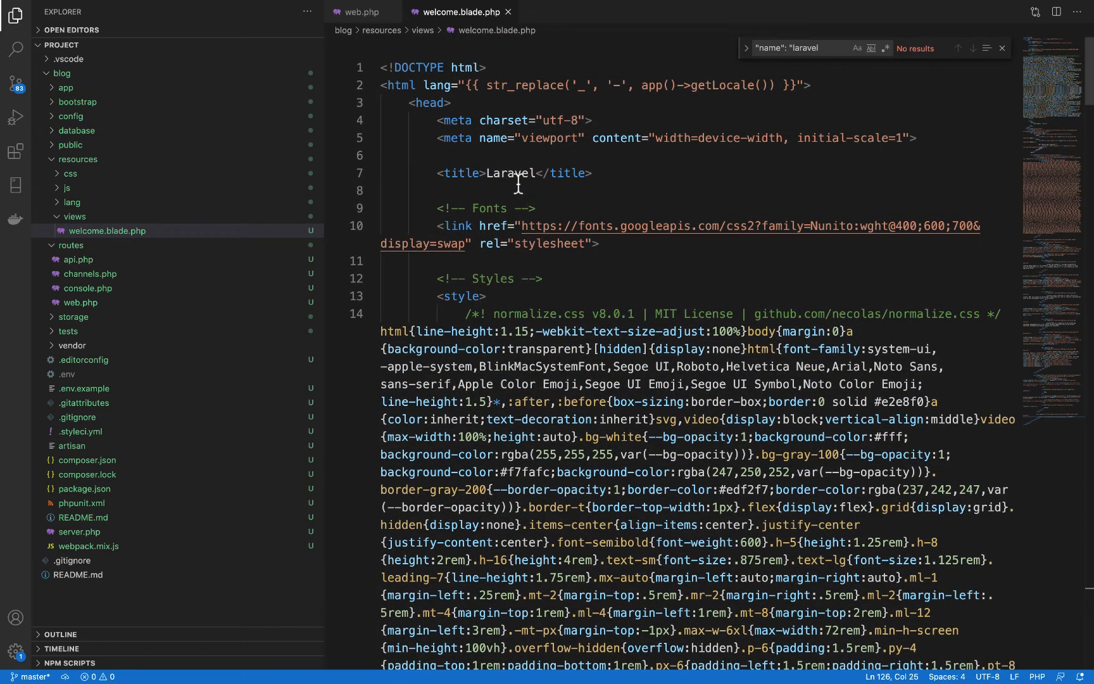
pyautogui.scroll(-3)
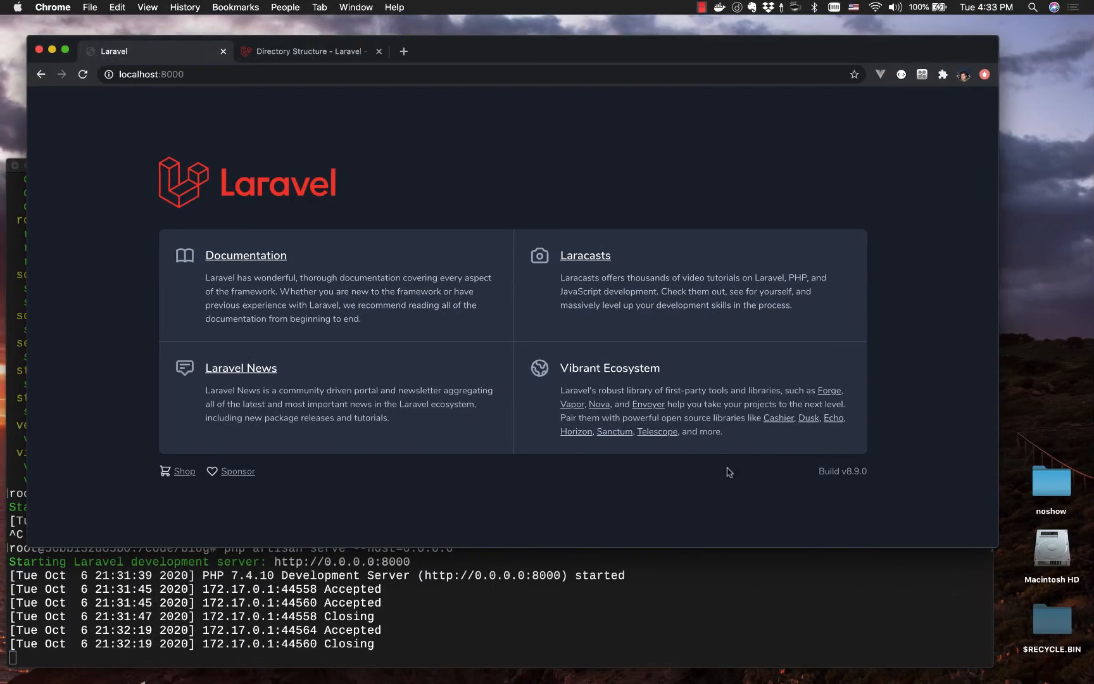
pyautogui.moveTo(851, 481)
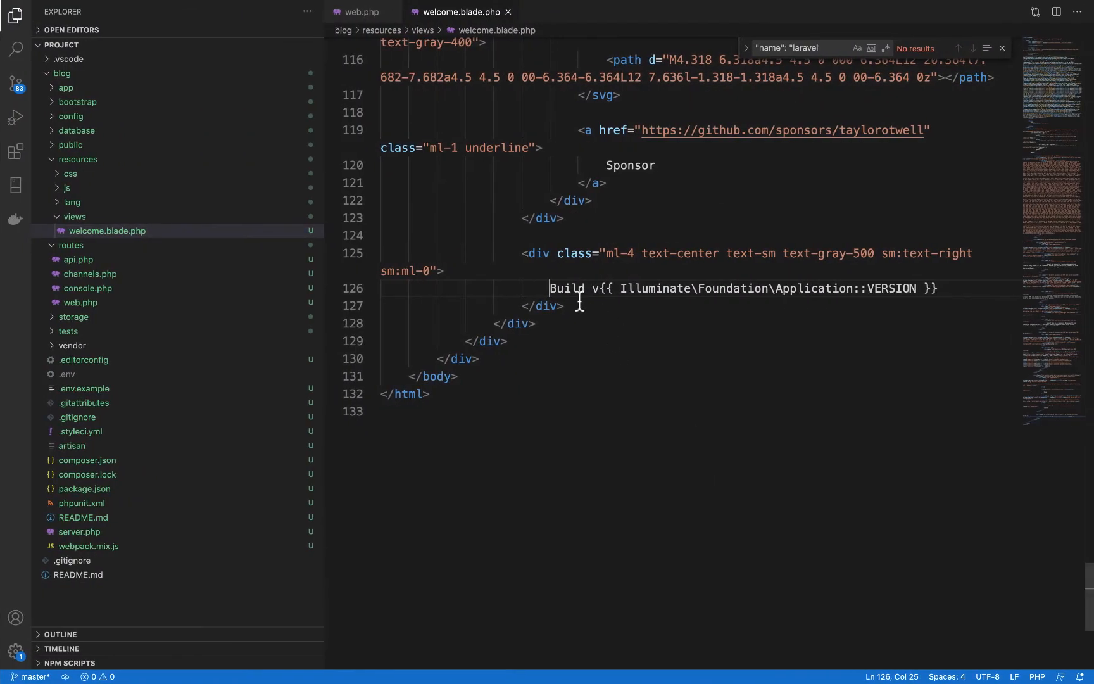
# Step: Change the line 126 footer text from 'Build' to 'This is the build:'
pyautogui.write('This is the b')
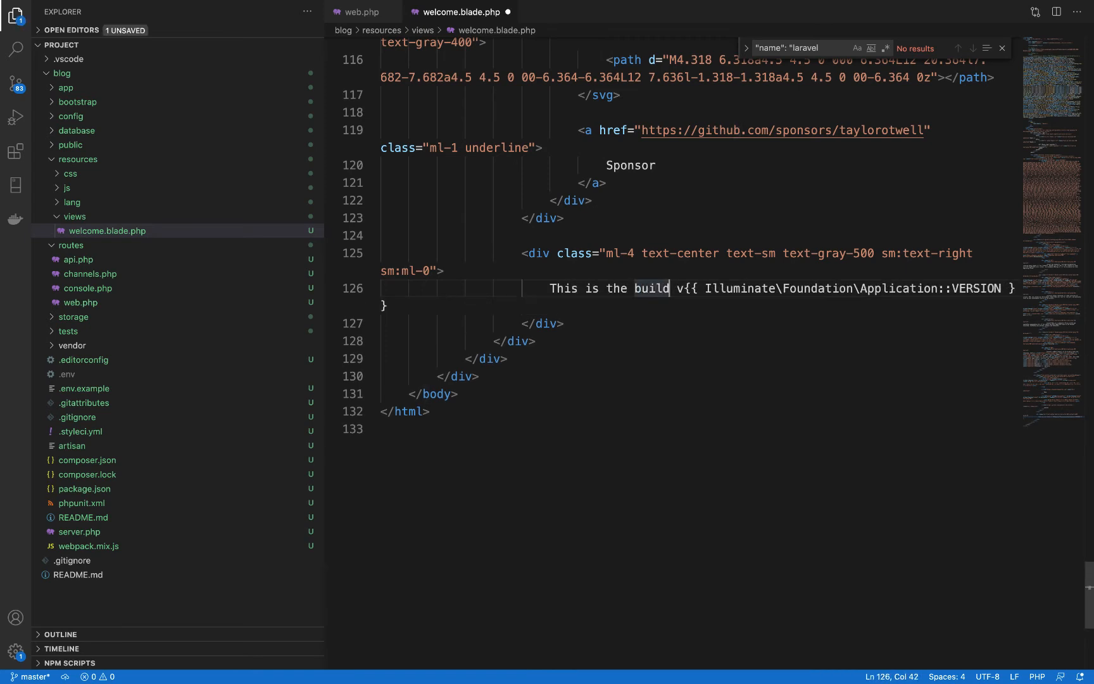
pyautogui.write(':')
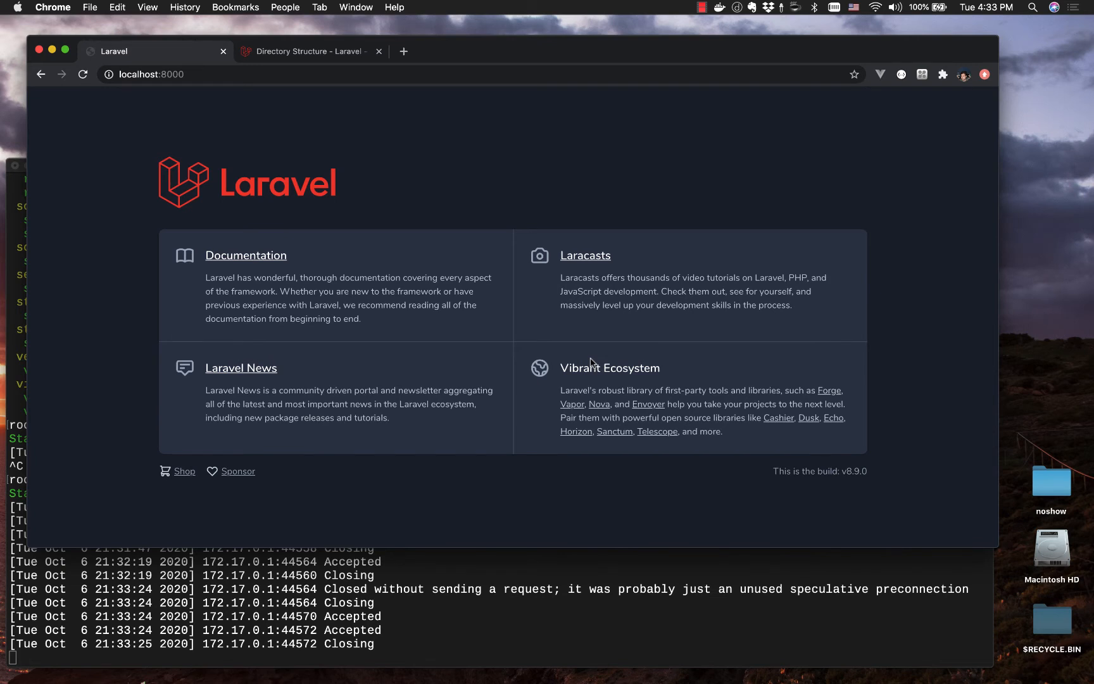
pyautogui.moveTo(416, 606)
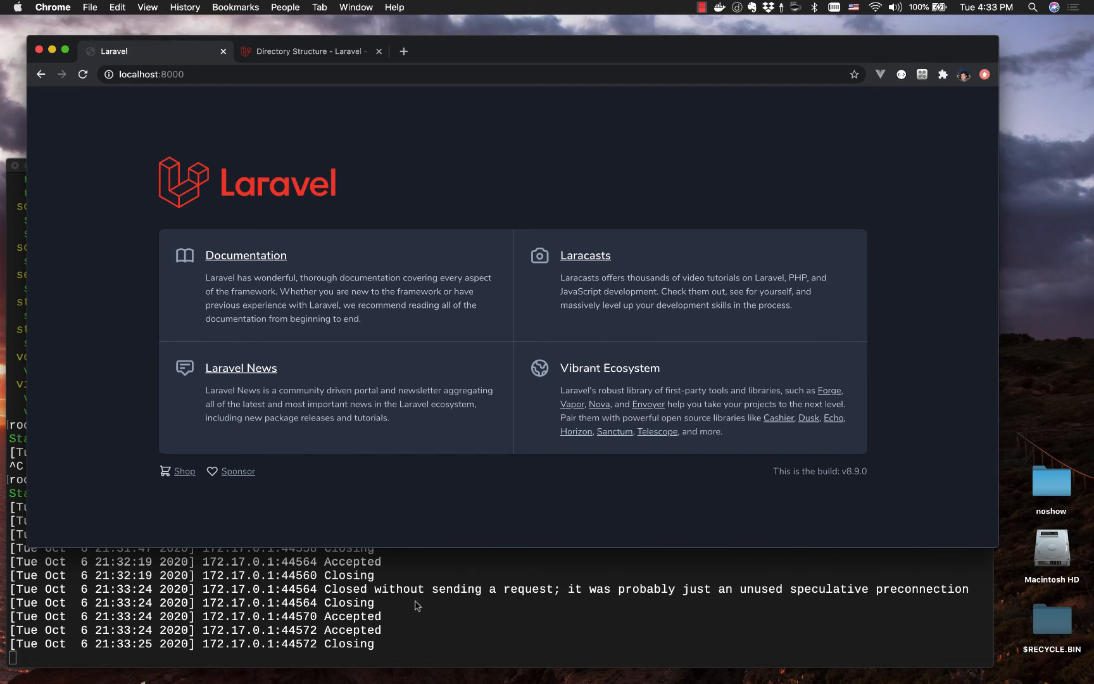
pyautogui.moveTo(411, 610)
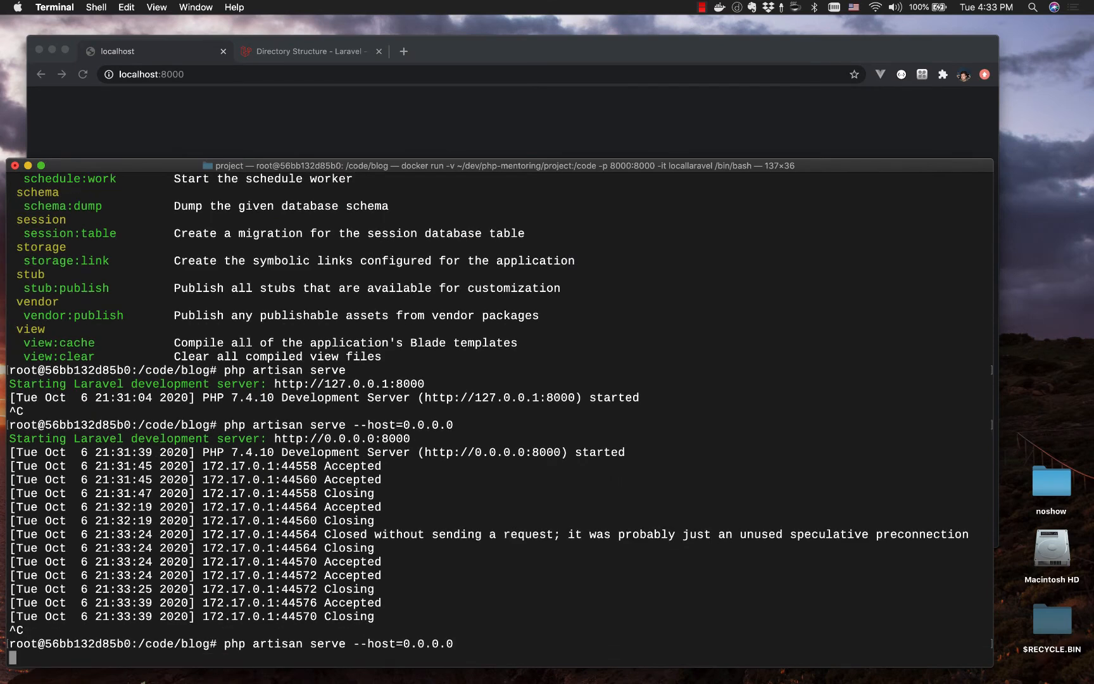
# Step: Rerun php artisan serve --host=0.0.0.0 and reload localhost:8000 to verify the footer
pyautogui.press('enter')
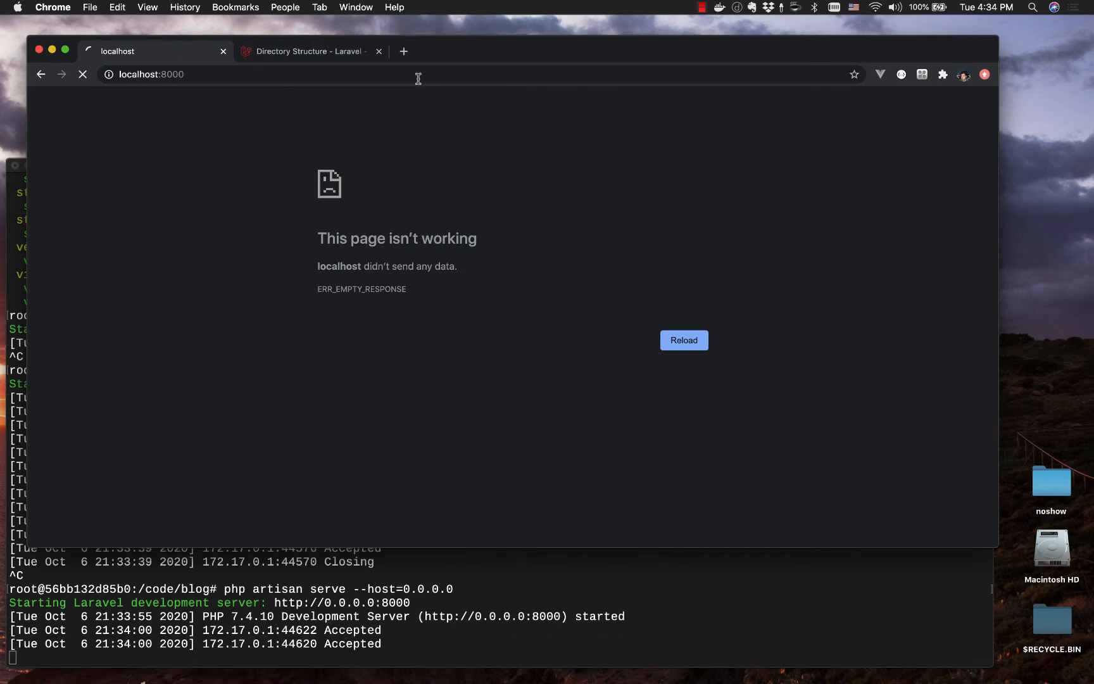
pyautogui.click(683, 340)
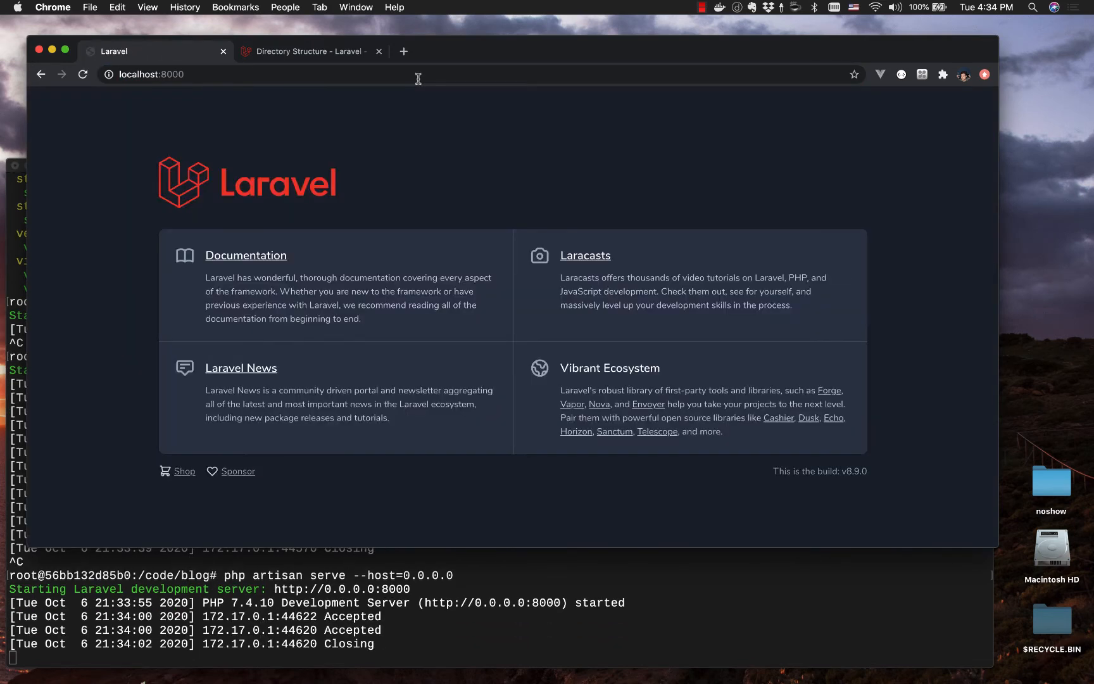
pyautogui.moveTo(772, 487)
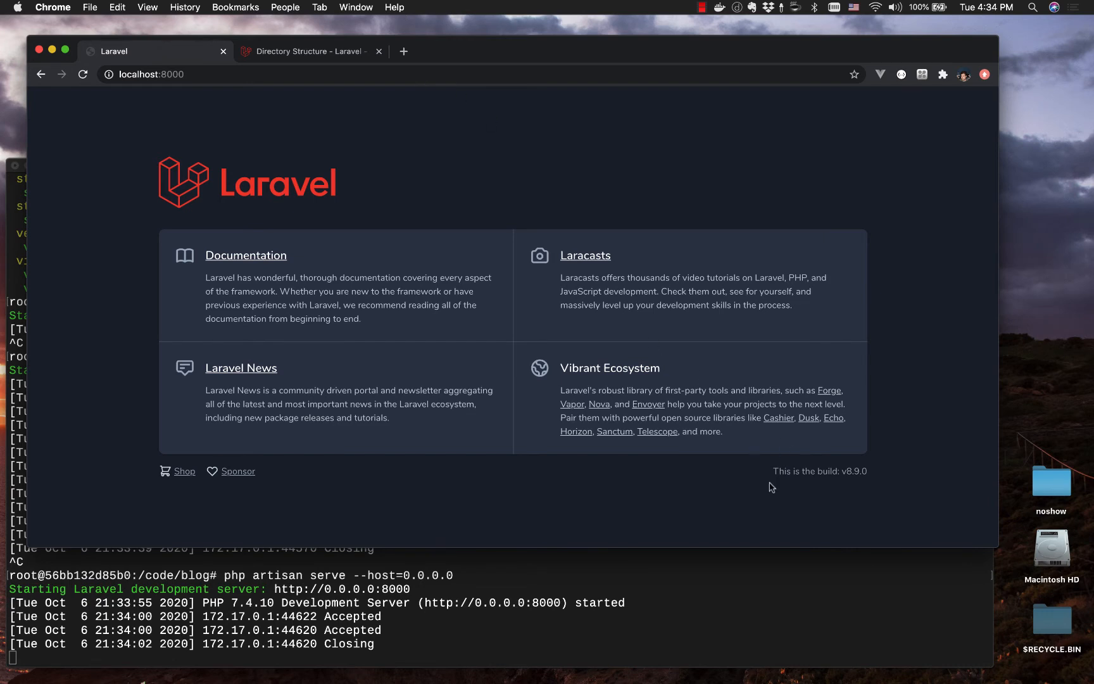
pyautogui.moveTo(614, 431)
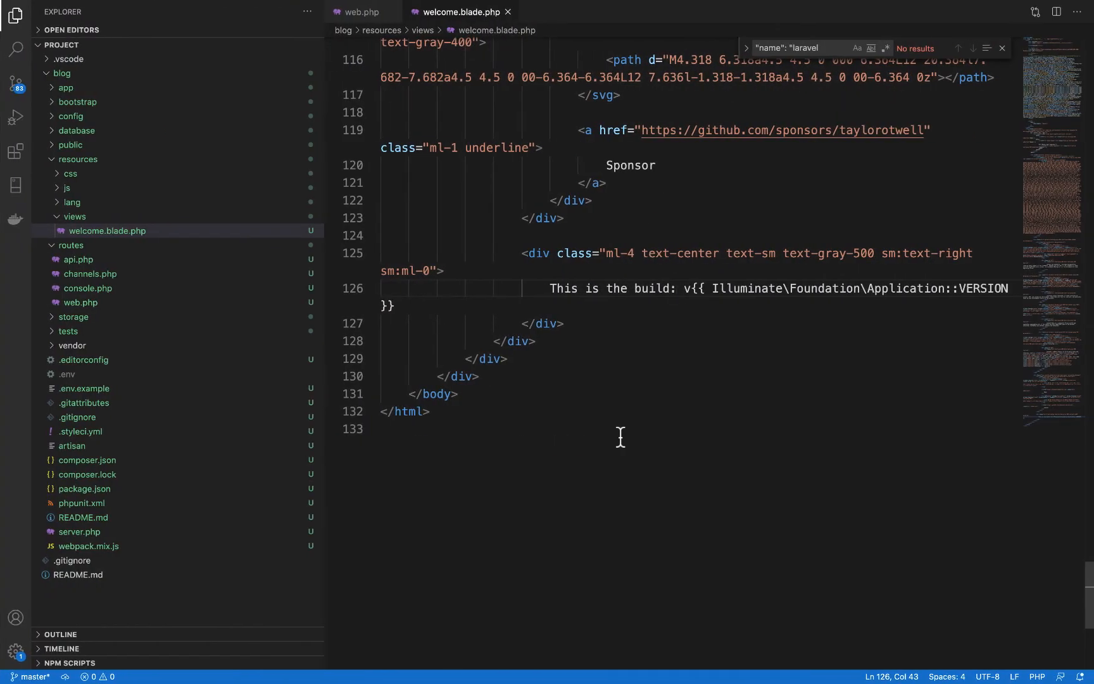
# Step: Add Route::get('/about', function() { return view('about'); }); to web.php
pyautogui.click(362, 12)
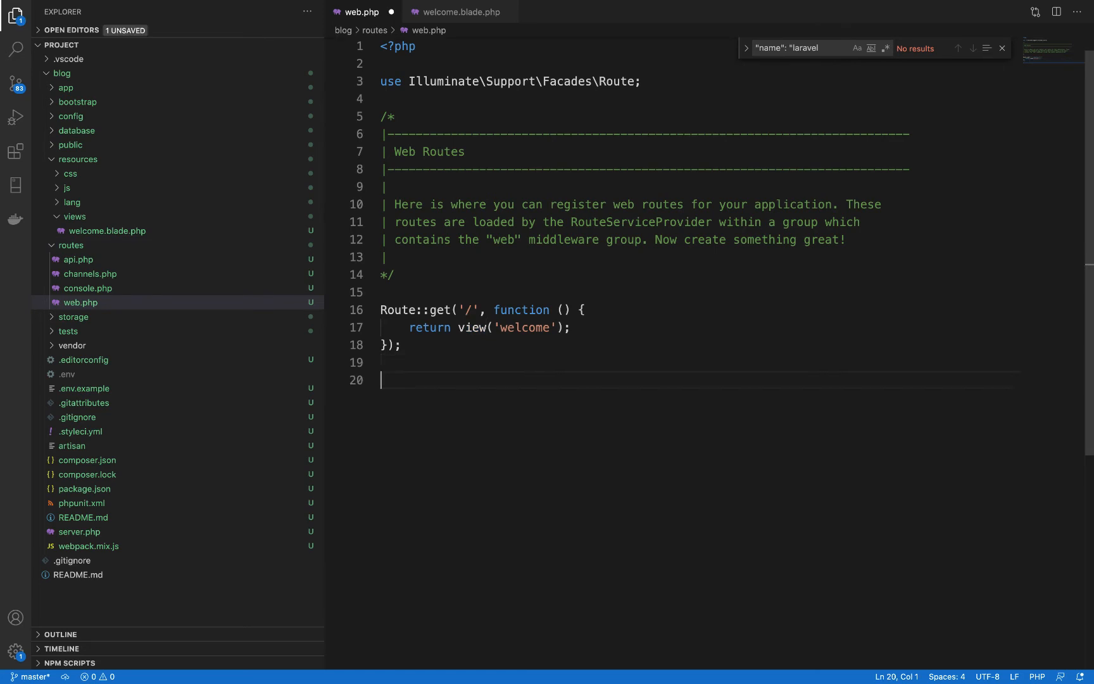
pyautogui.write('Route::')
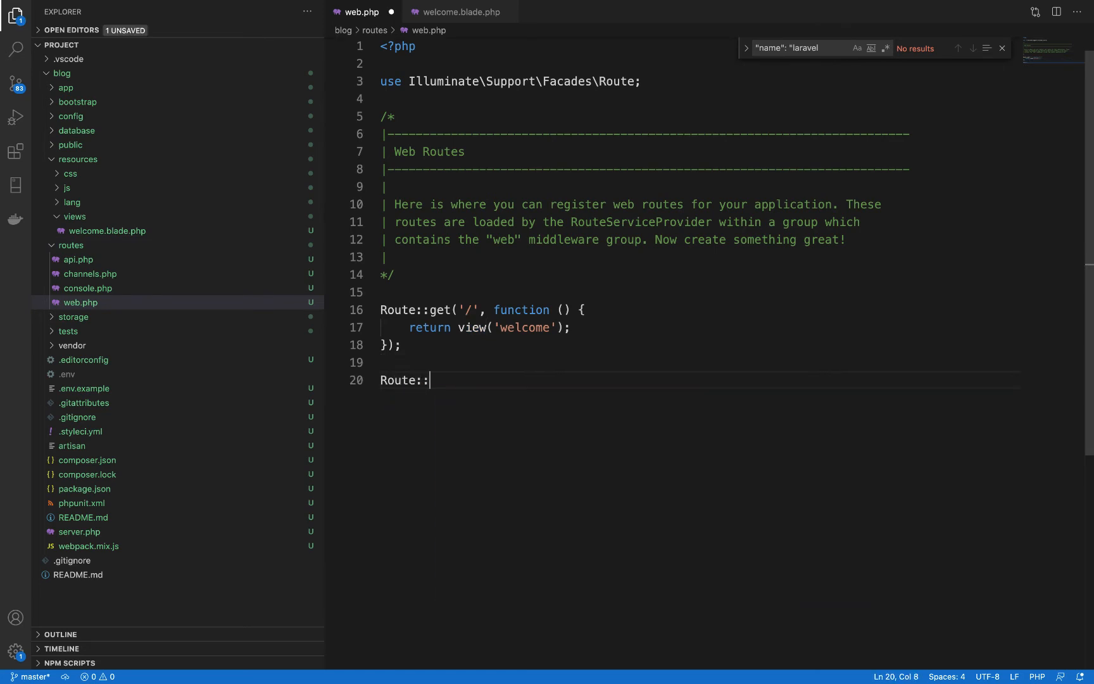
pyautogui.write("get('/about')")
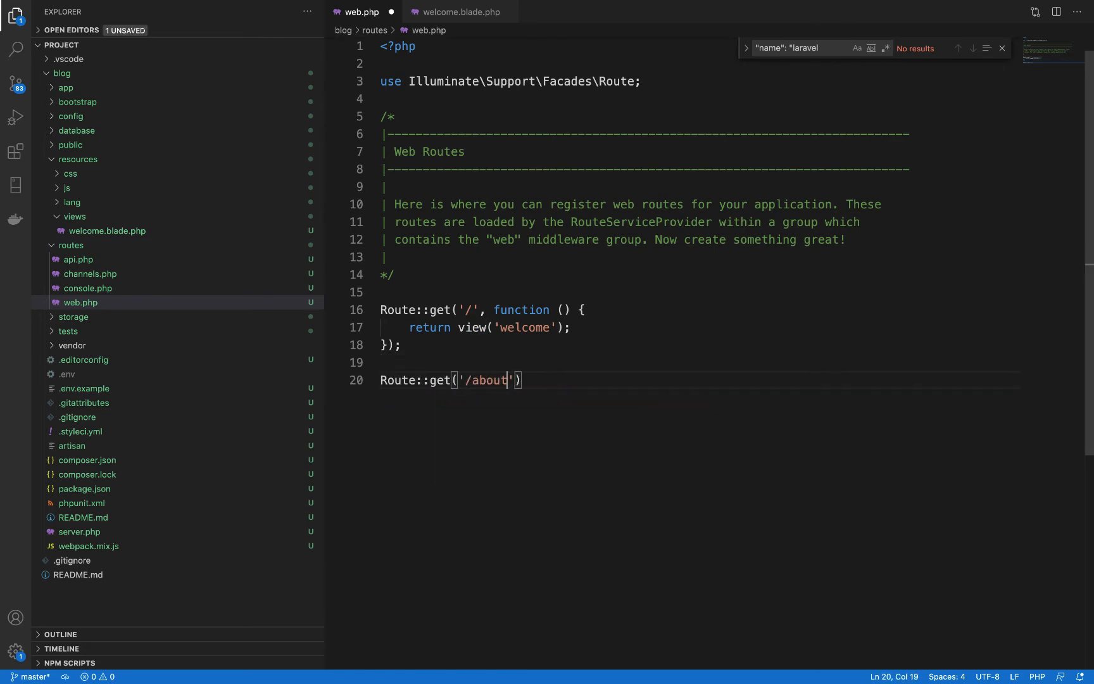
pyautogui.write(',')
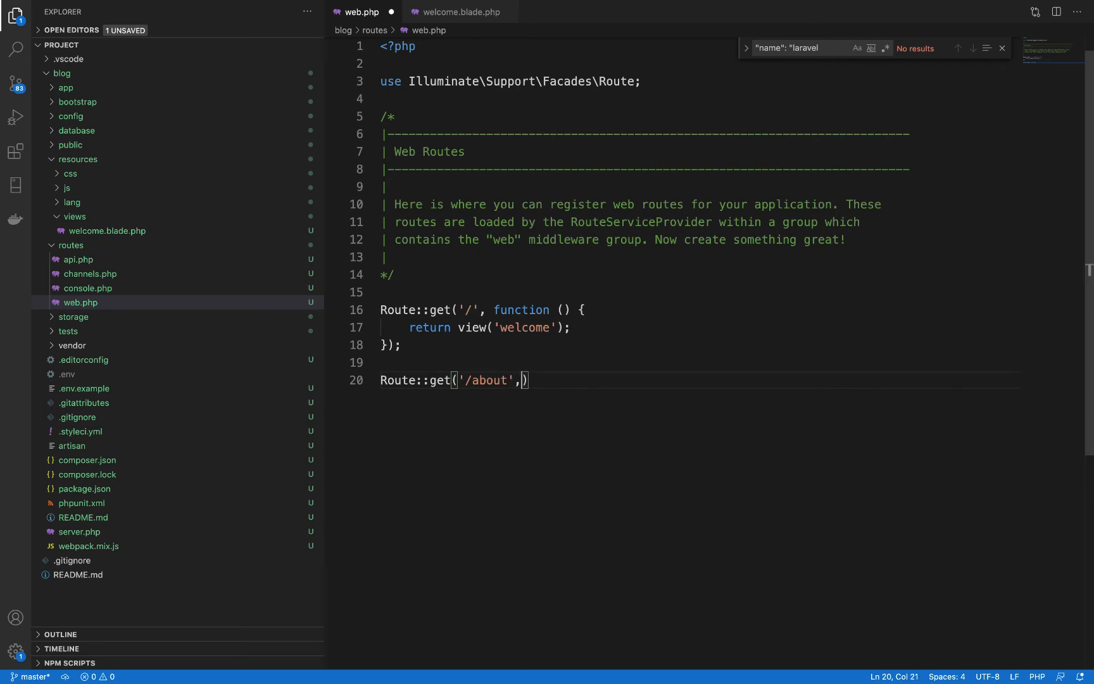
pyautogui.write('function()')
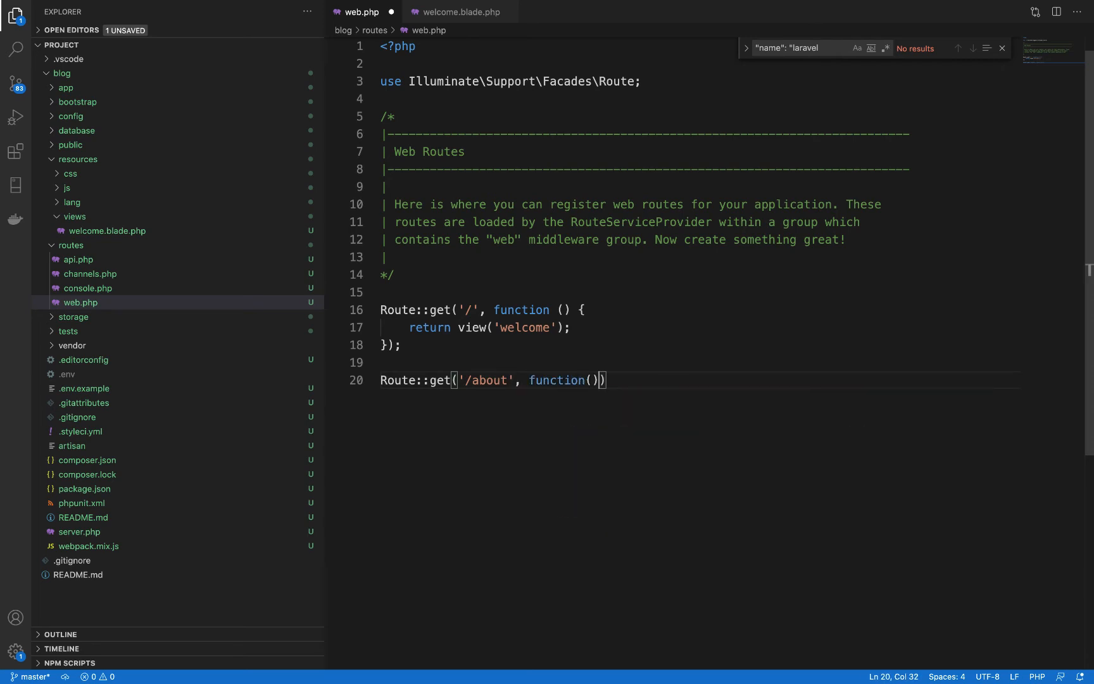
pyautogui.write('{')
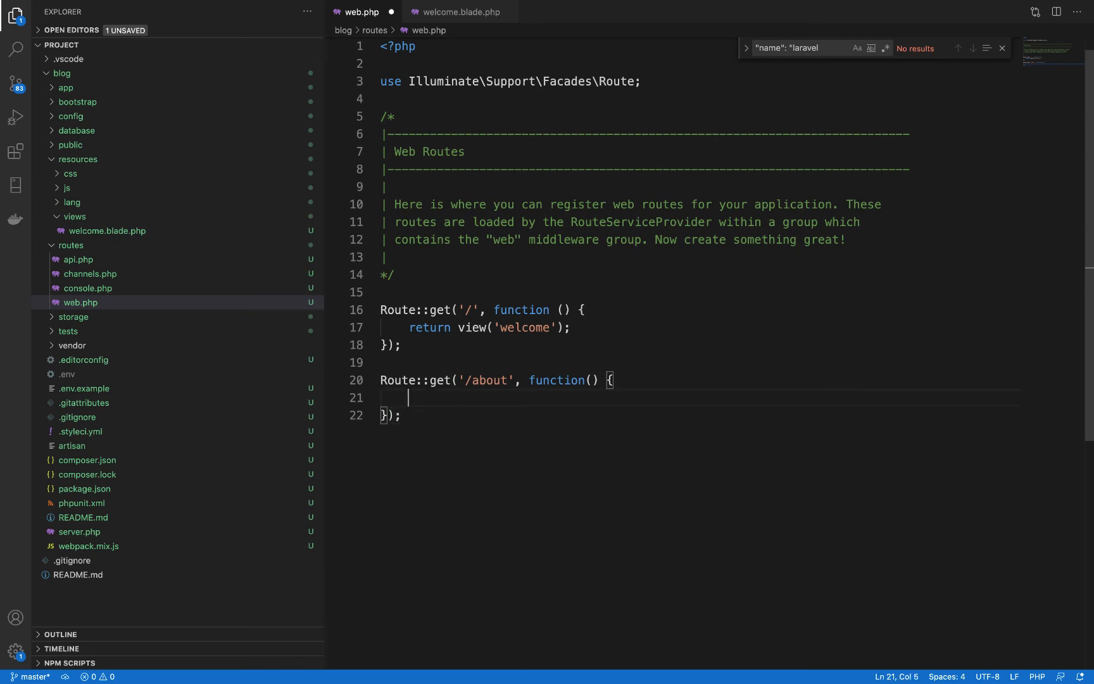
pyautogui.write('return view(')
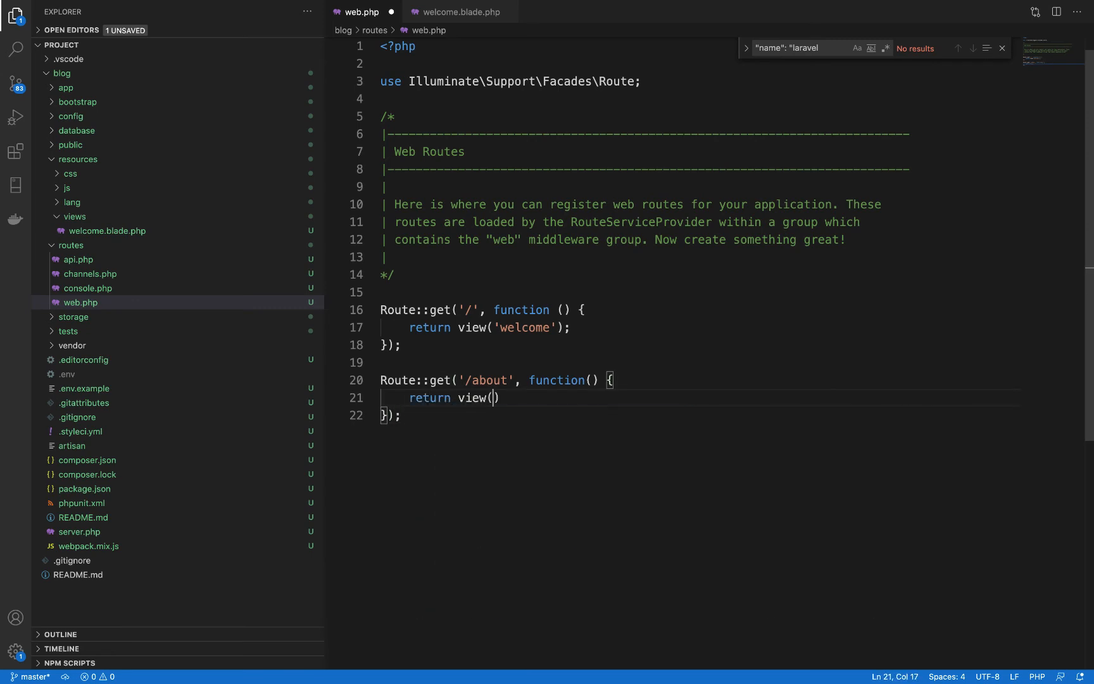
pyautogui.write("'about'")
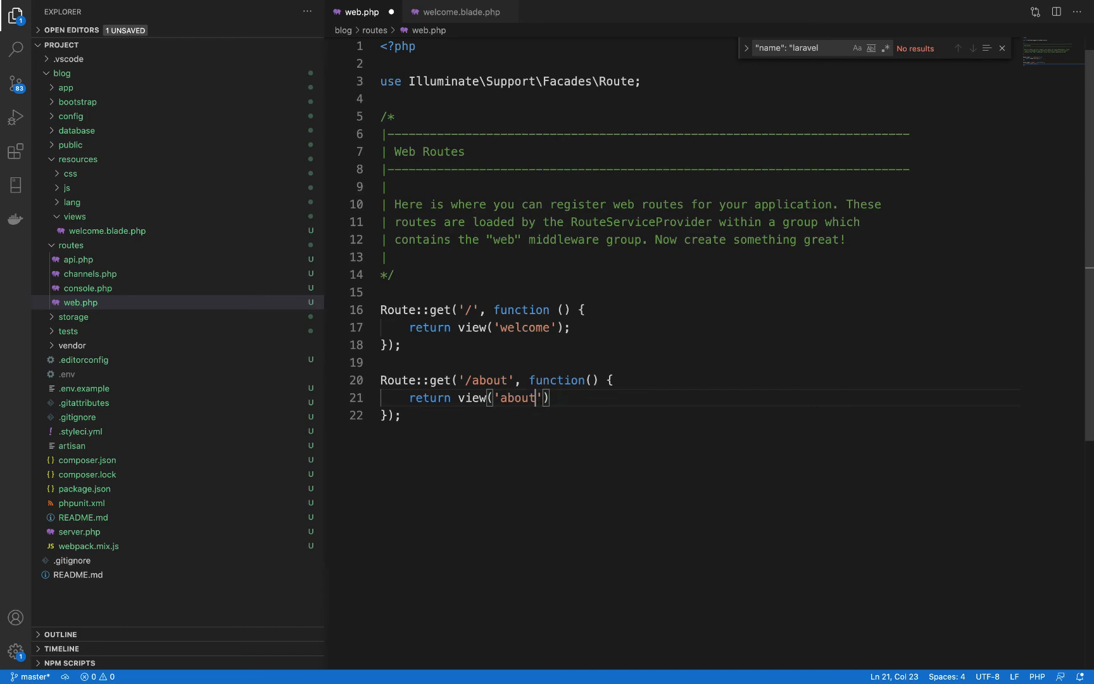
pyautogui.write(';')
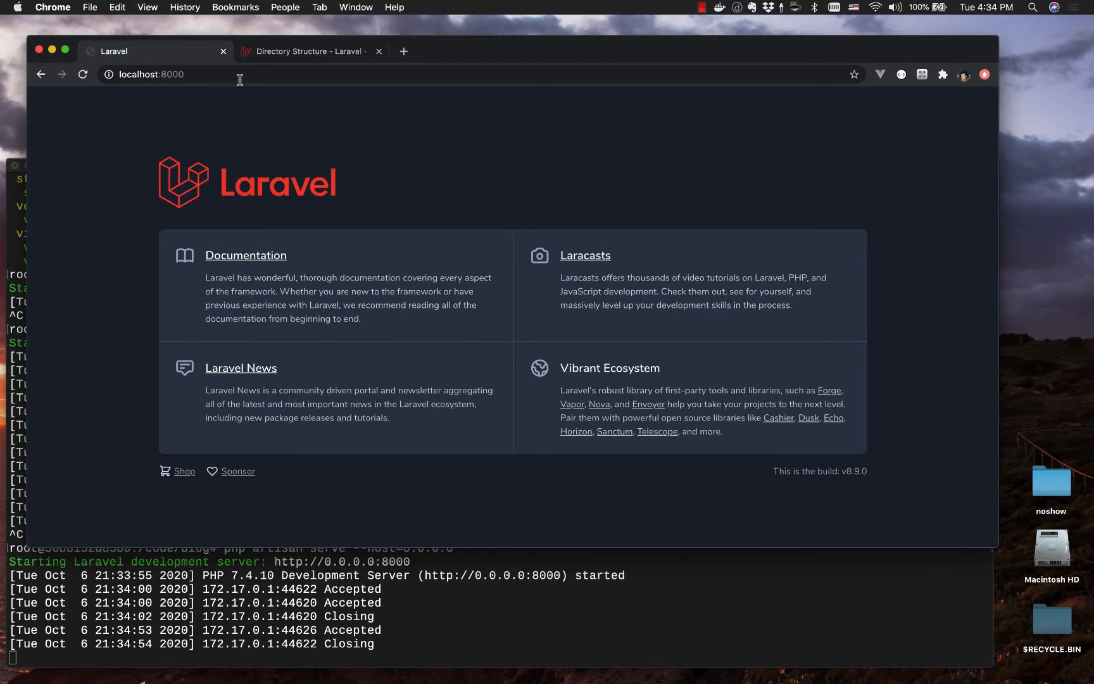
# Step: Visit localhost:8000/about, which shows the View [about] not found error
pyautogui.click(160, 74)
pyautogui.write('/about')
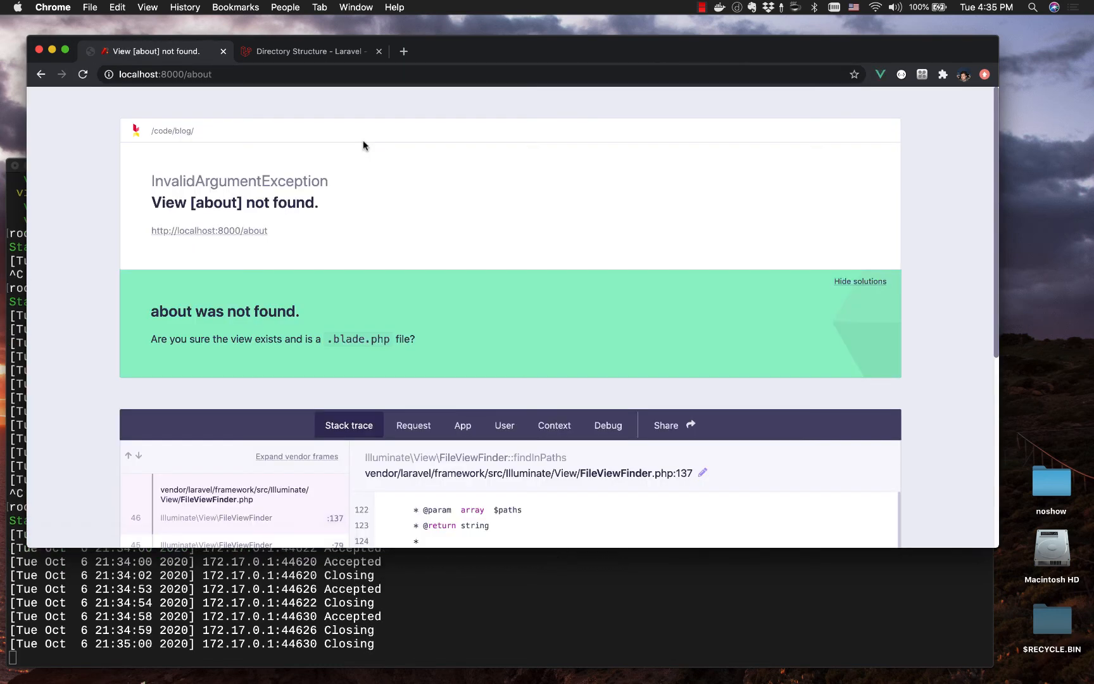
pyautogui.moveTo(150, 326)
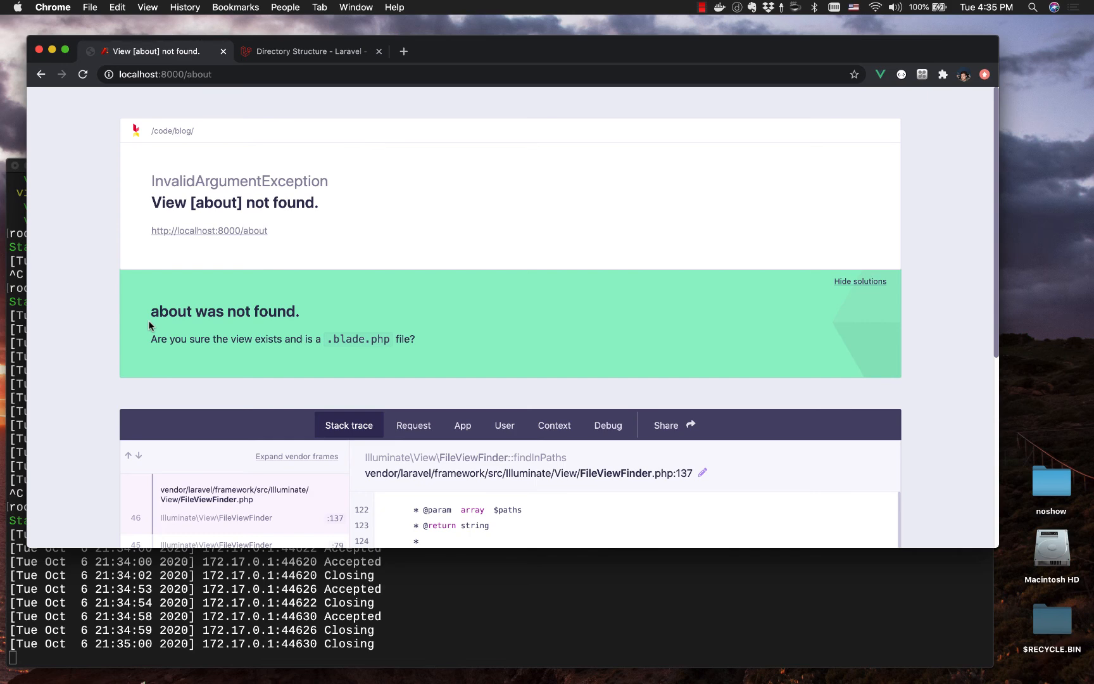
pyautogui.moveTo(163, 300)
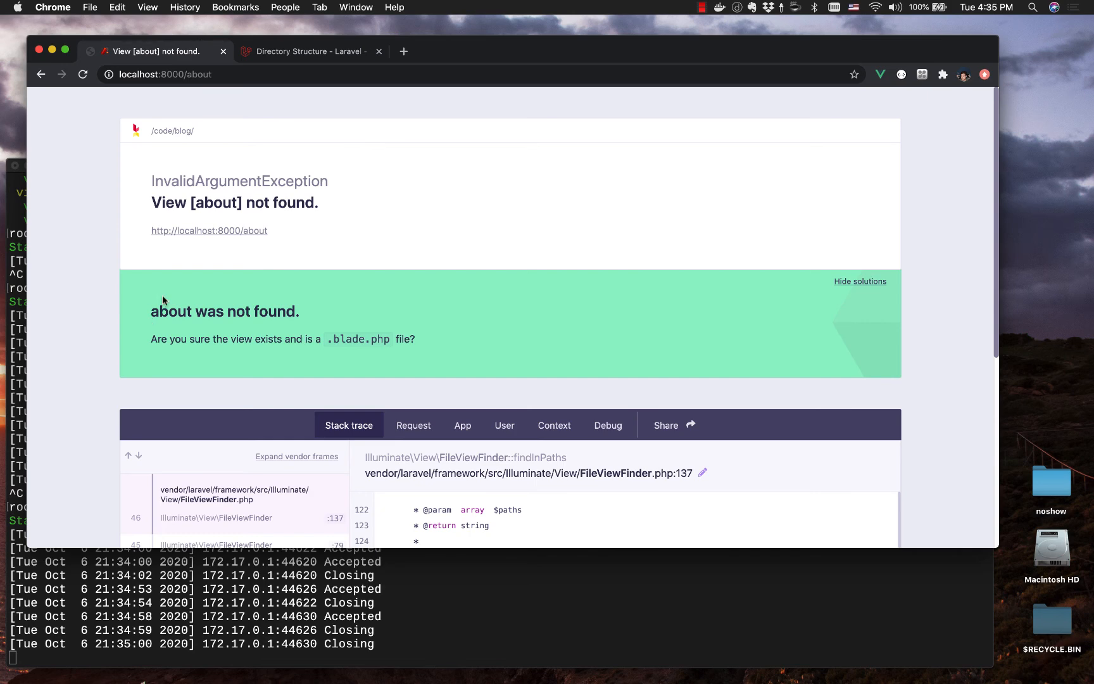
pyautogui.moveTo(186, 199)
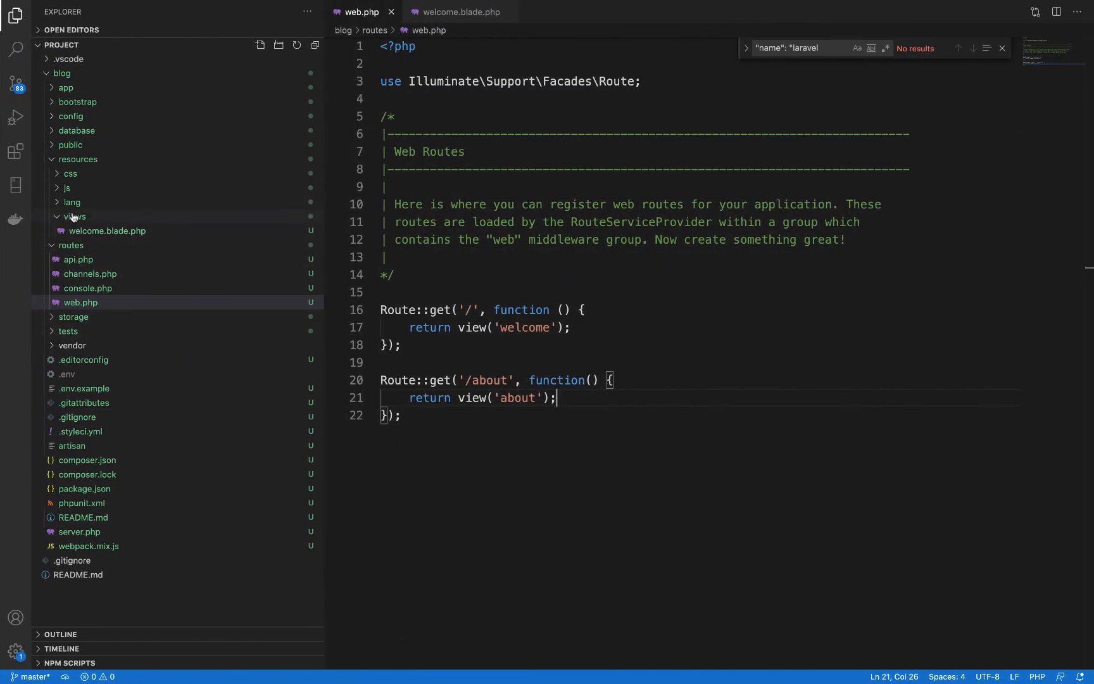
# Step: Create a new about.blade.php file in the views folder
pyautogui.rightClick(73, 216)
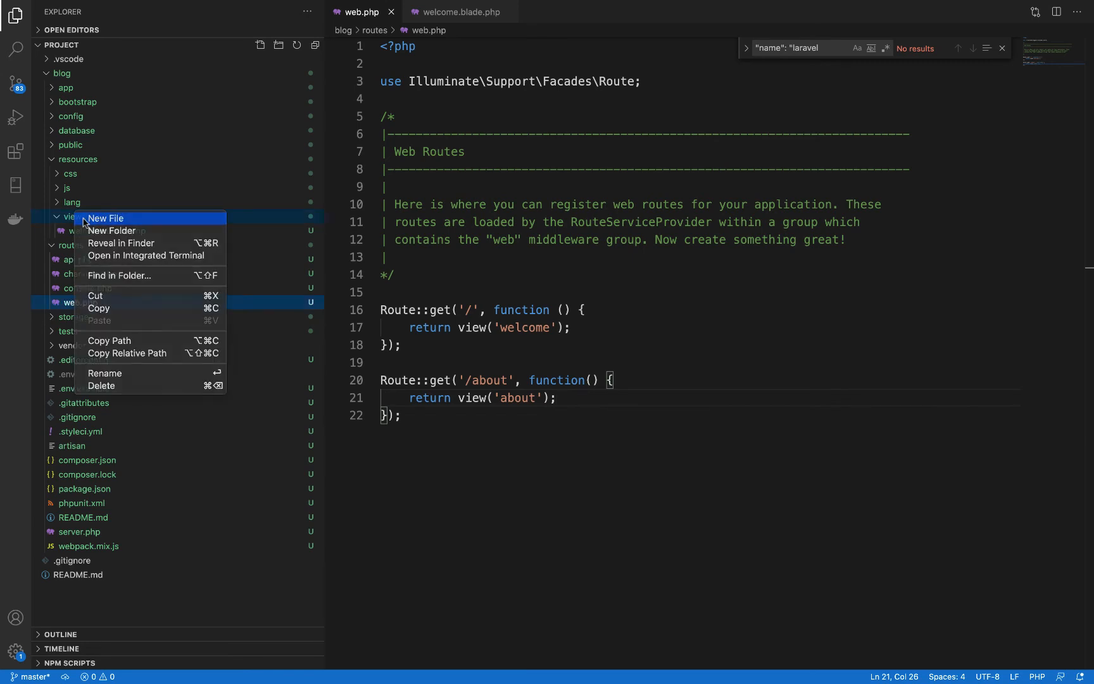
pyautogui.click(105, 218)
pyautogui.write('about.blade.php')
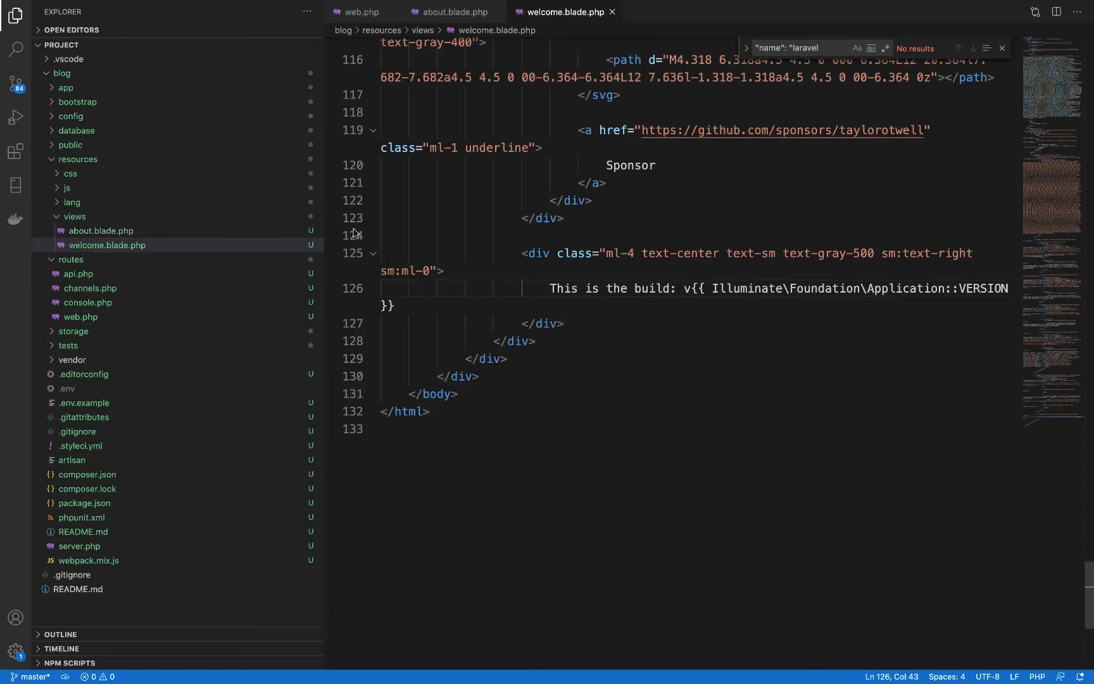
pyautogui.click(450, 12)
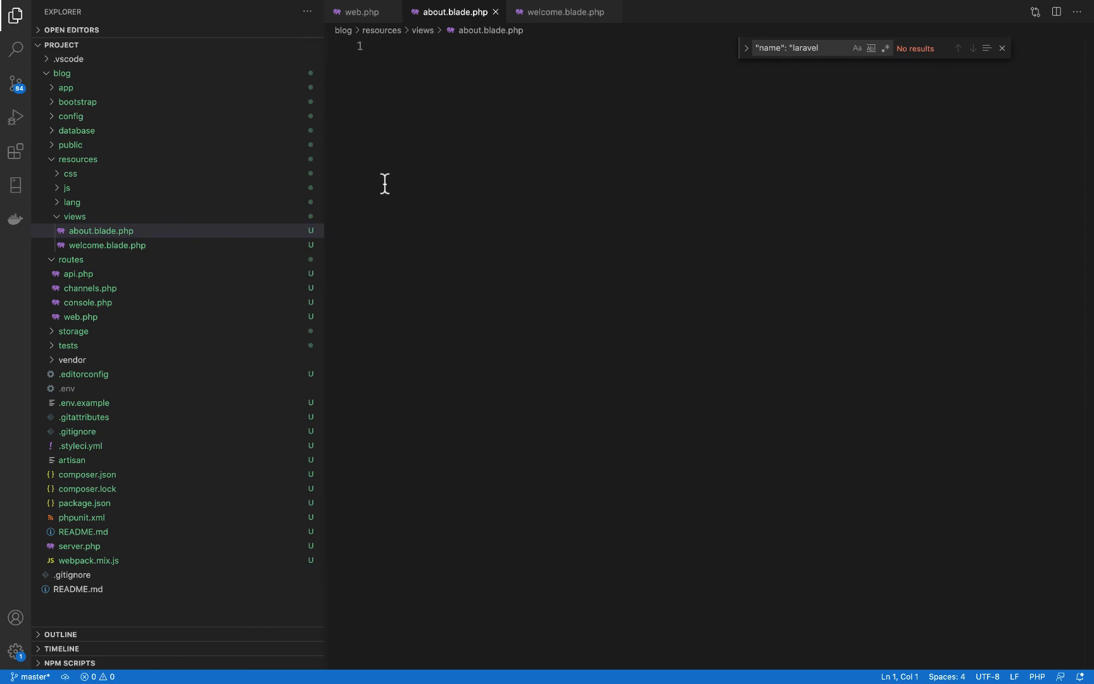
# Step: Fill about.blade.php with html and body tags around an 'About Page' h1 heading
pyautogui.write('<html>')
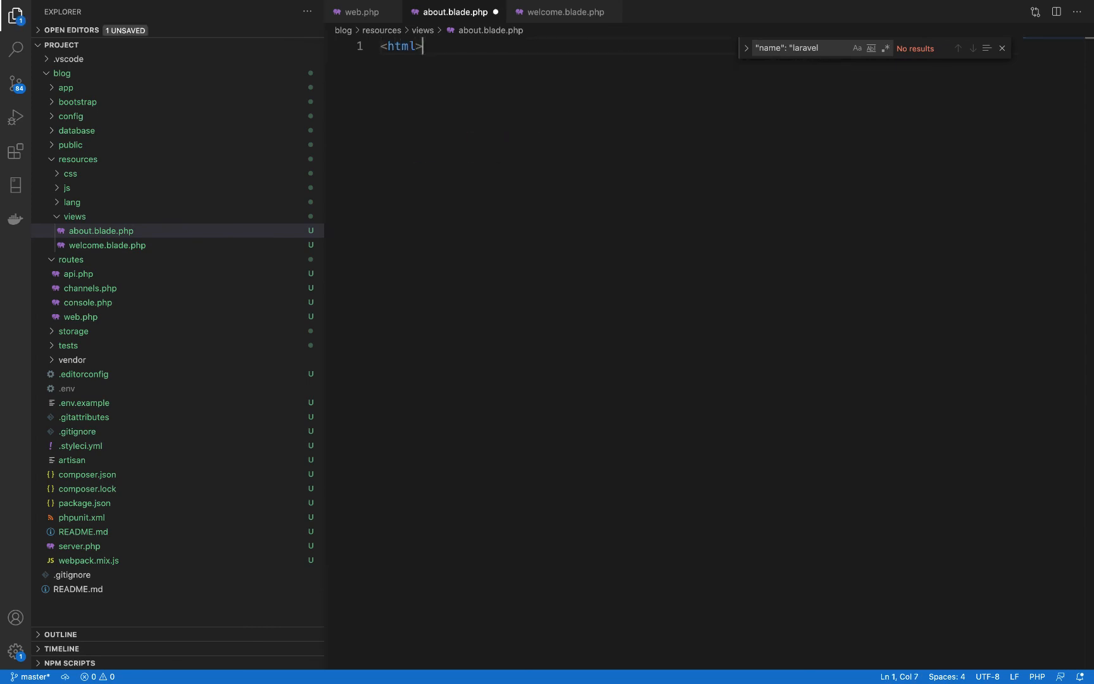
pyautogui.write('</html>')
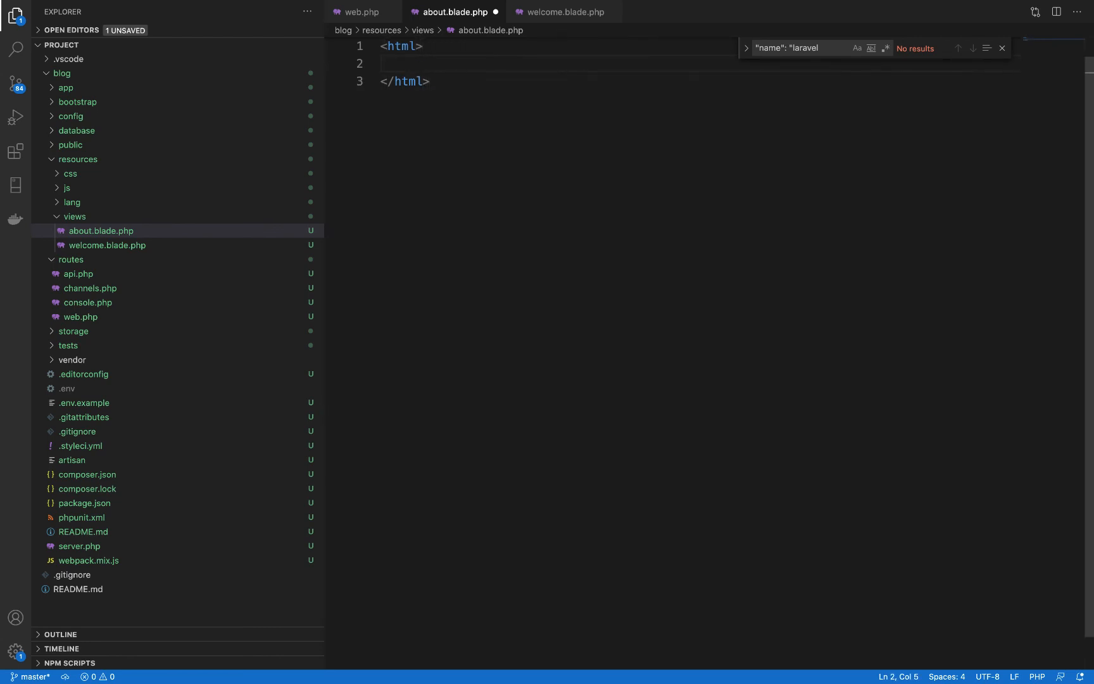
pyautogui.write('<body>')
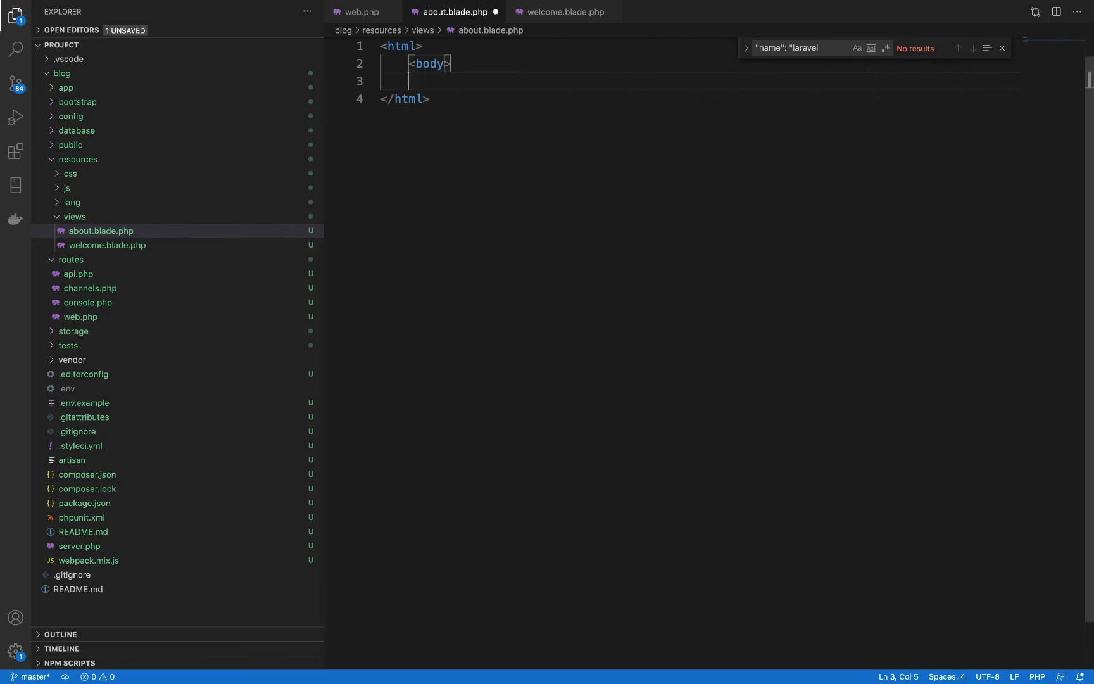
pyautogui.write('</body')
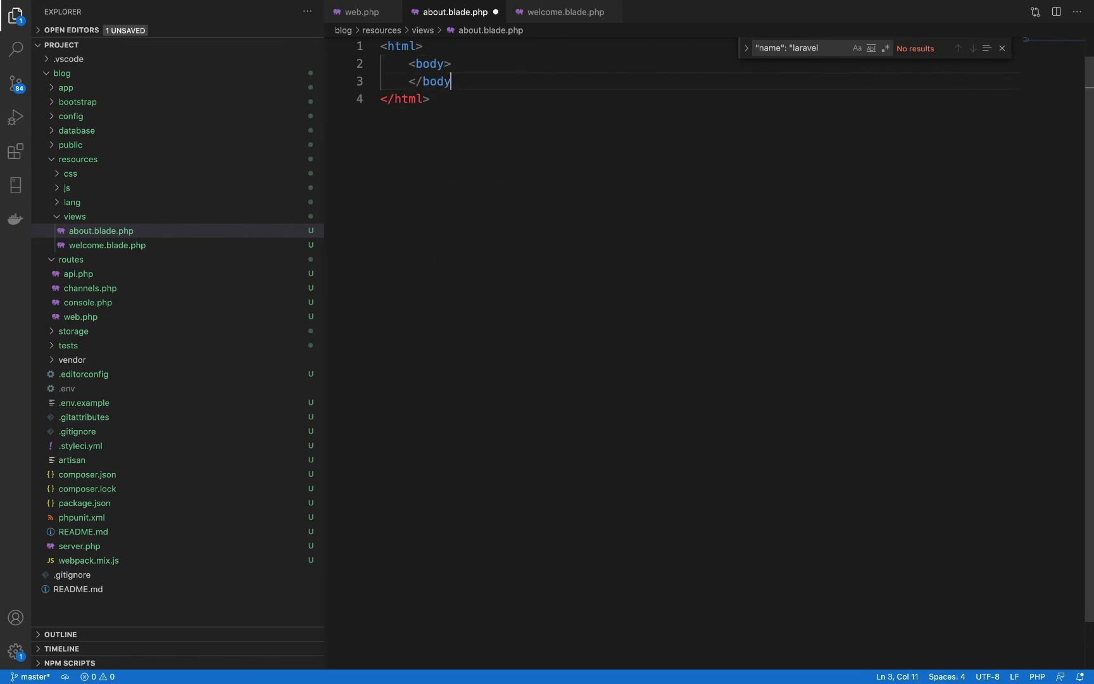
pyautogui.press('Enter')
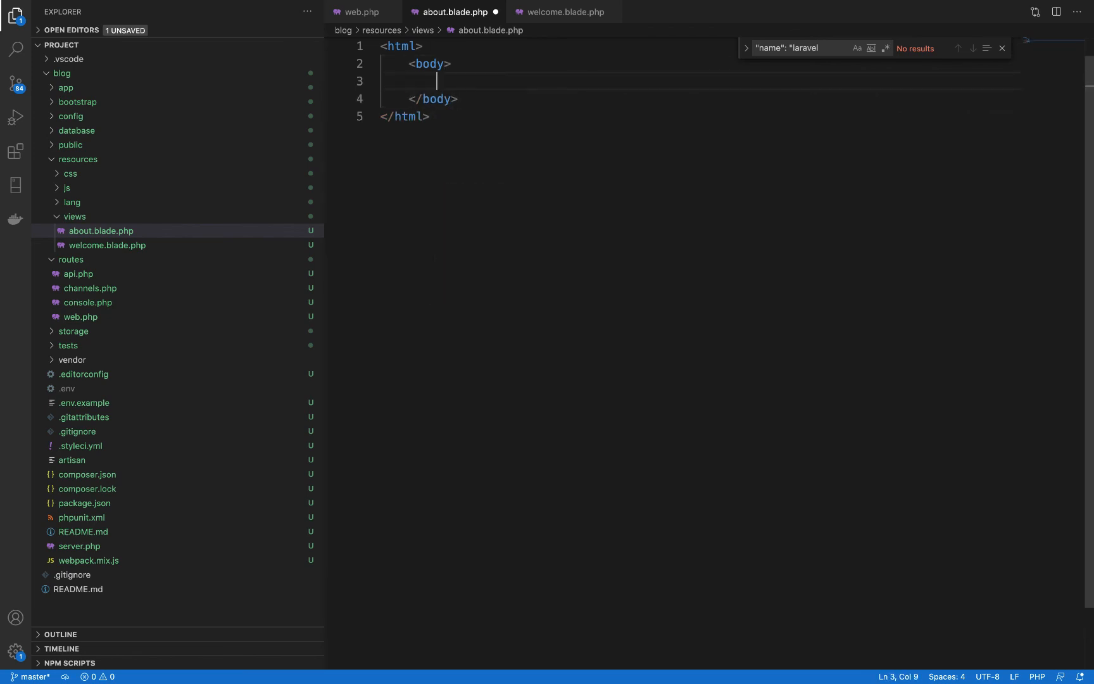
pyautogui.write('<h1>')
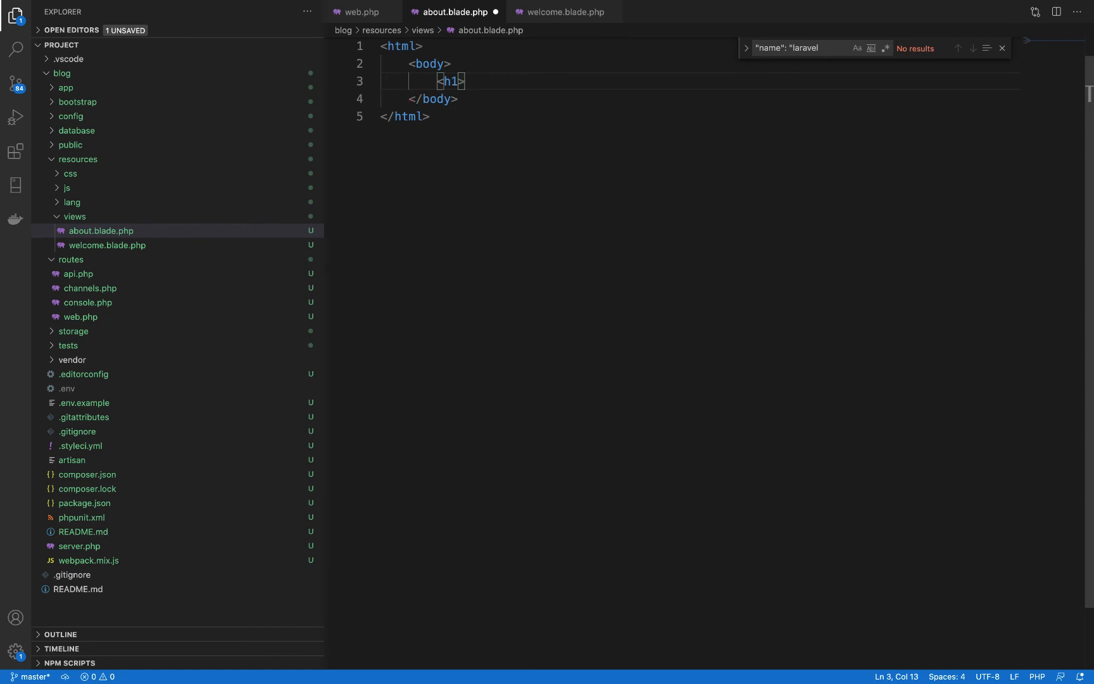
pyautogui.write('></h1>')
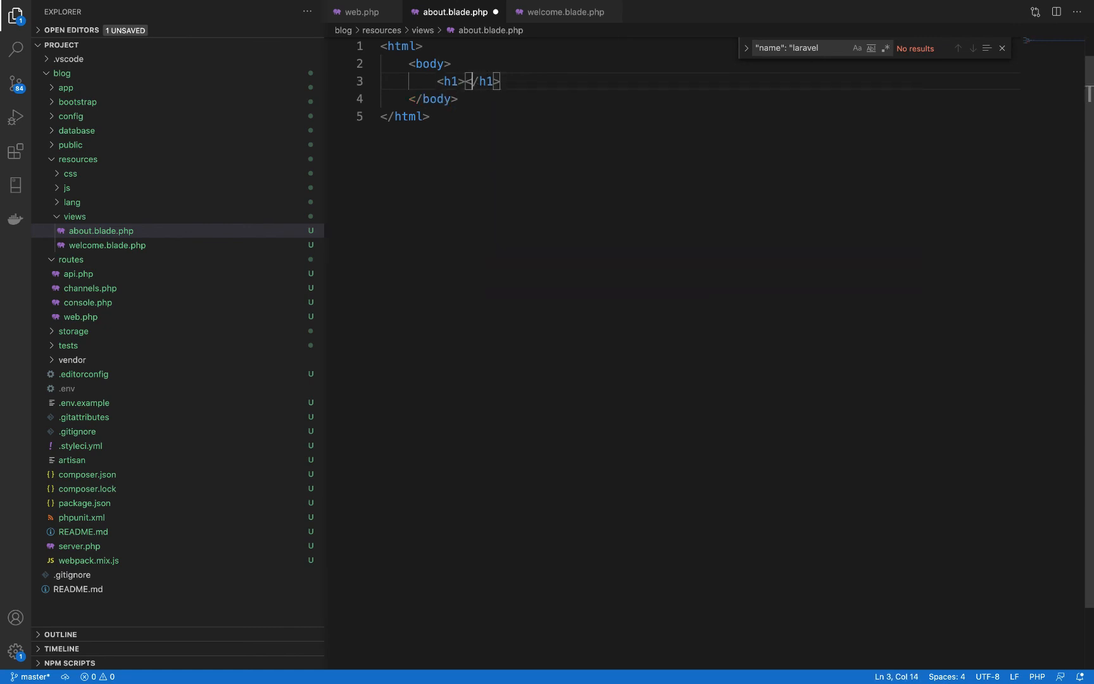
pyautogui.write('About')
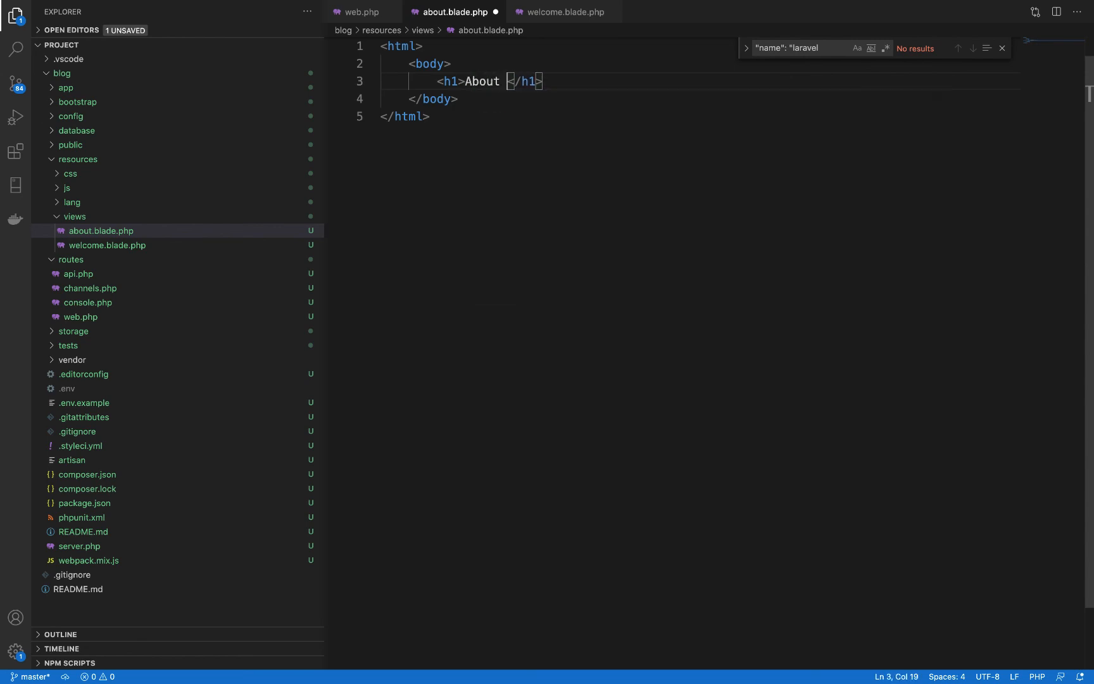
pyautogui.write('Page')
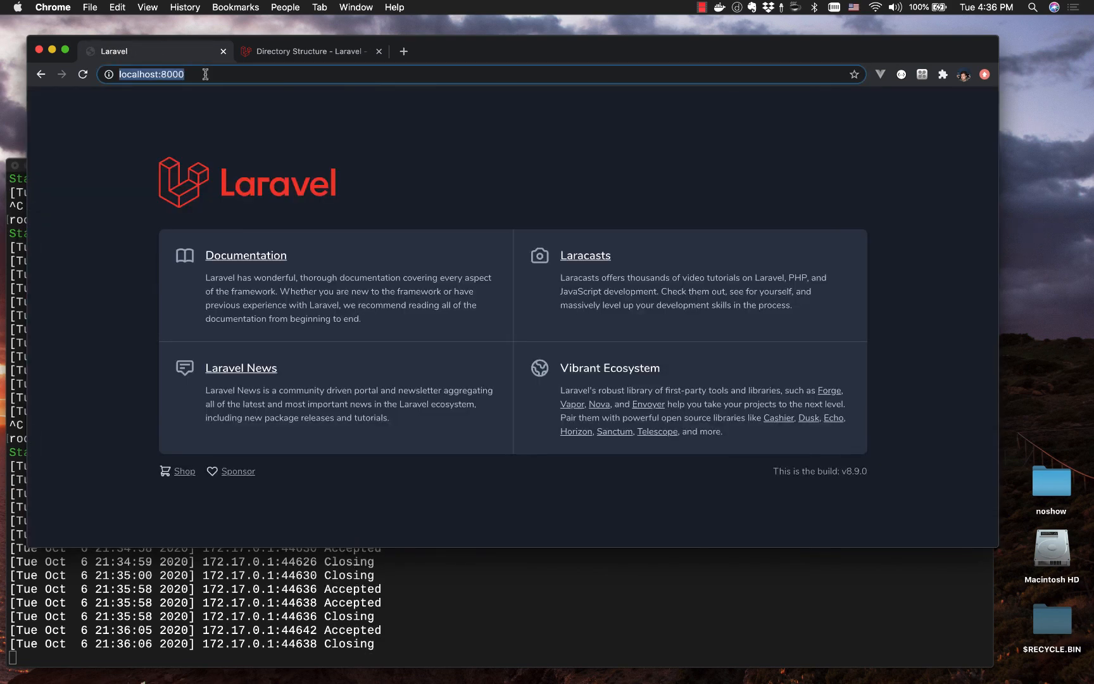
# Step: Load localhost:8000/about in Chrome
pyautogui.write('/about')
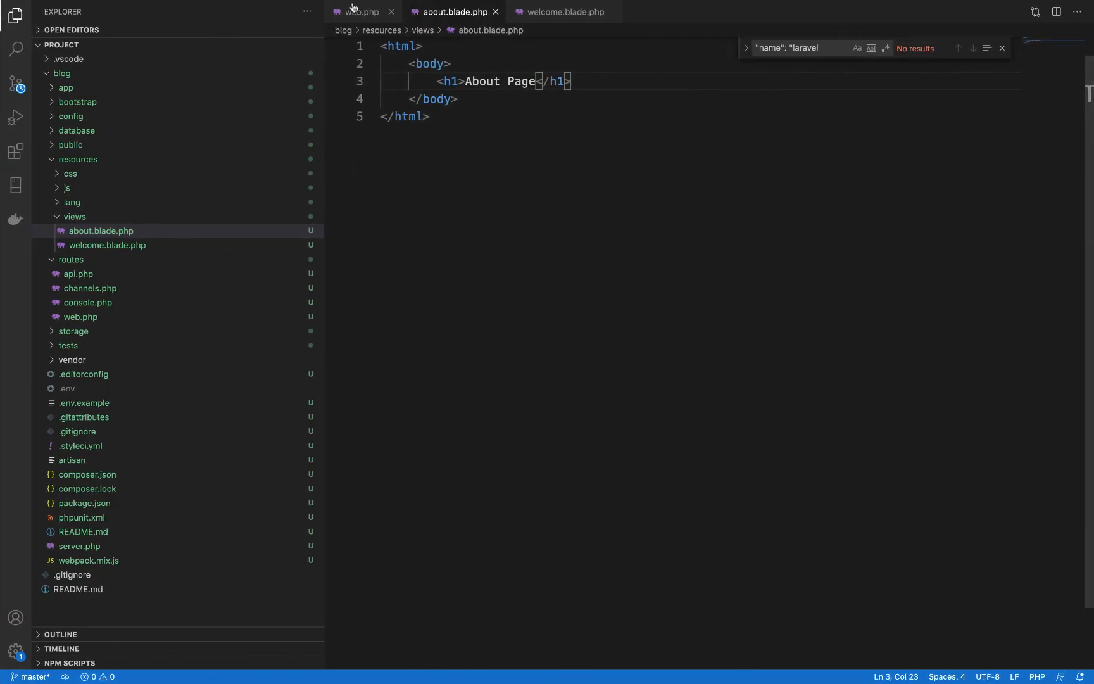
# Step: Return to web.php and select the closure block of the '/' welcome route
pyautogui.click(359, 12)
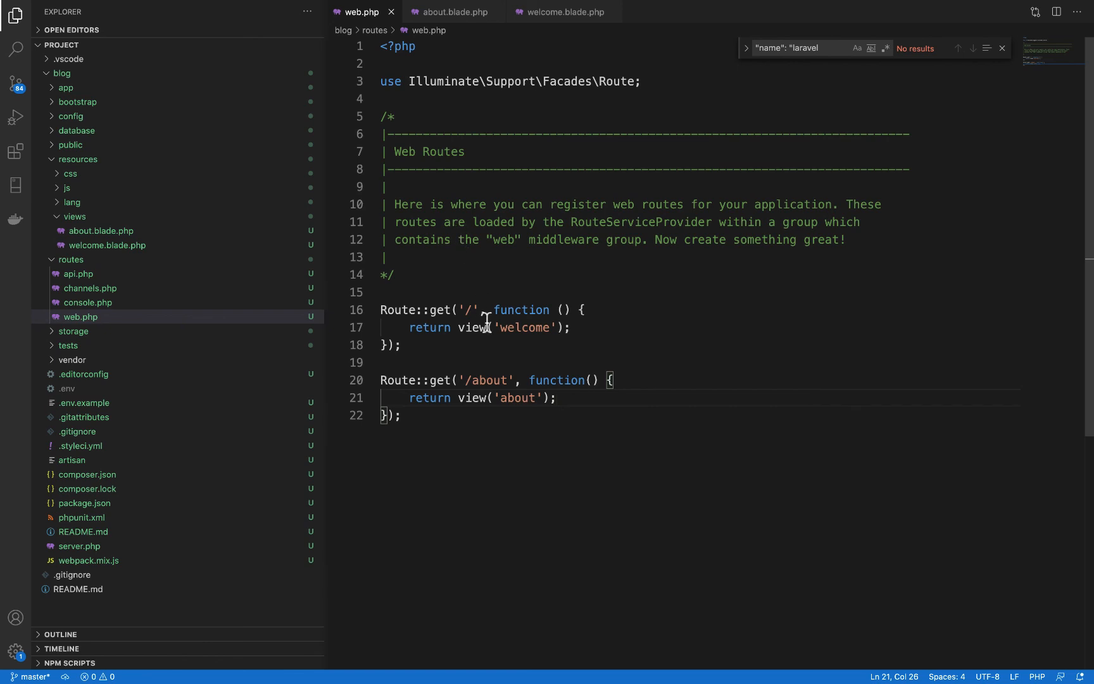
pyautogui.moveTo(512, 309)
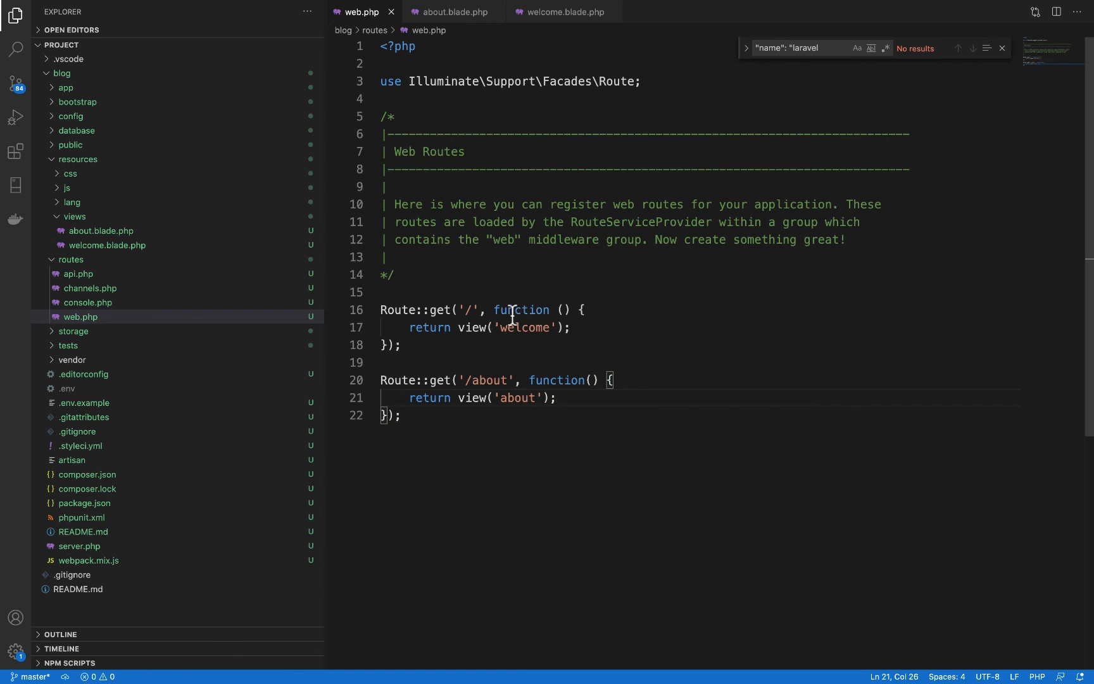
pyautogui.moveTo(469, 328)
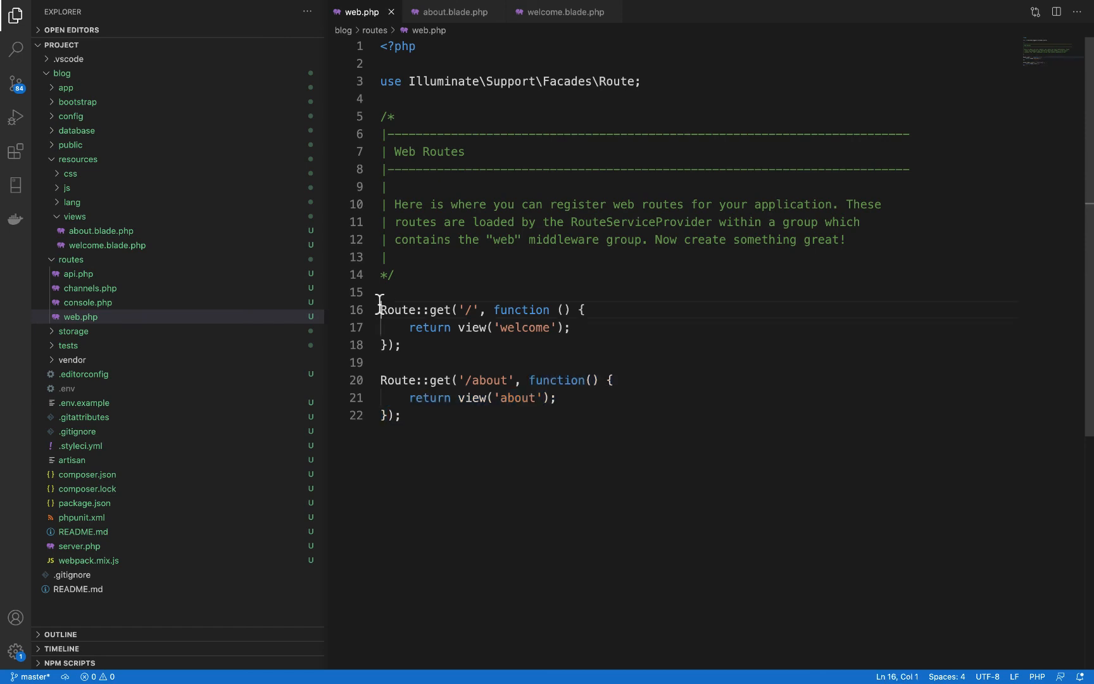
pyautogui.moveTo(380, 308); pyautogui.dragTo(481, 309)
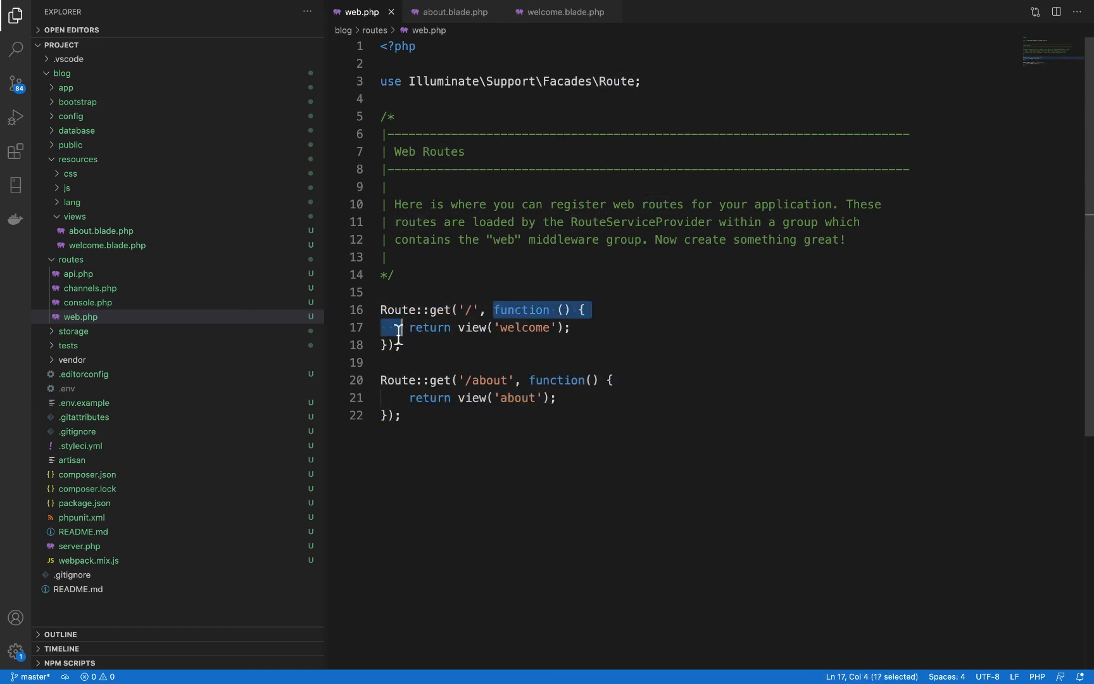
pyautogui.moveTo(399, 328); pyautogui.dragTo(399, 344)
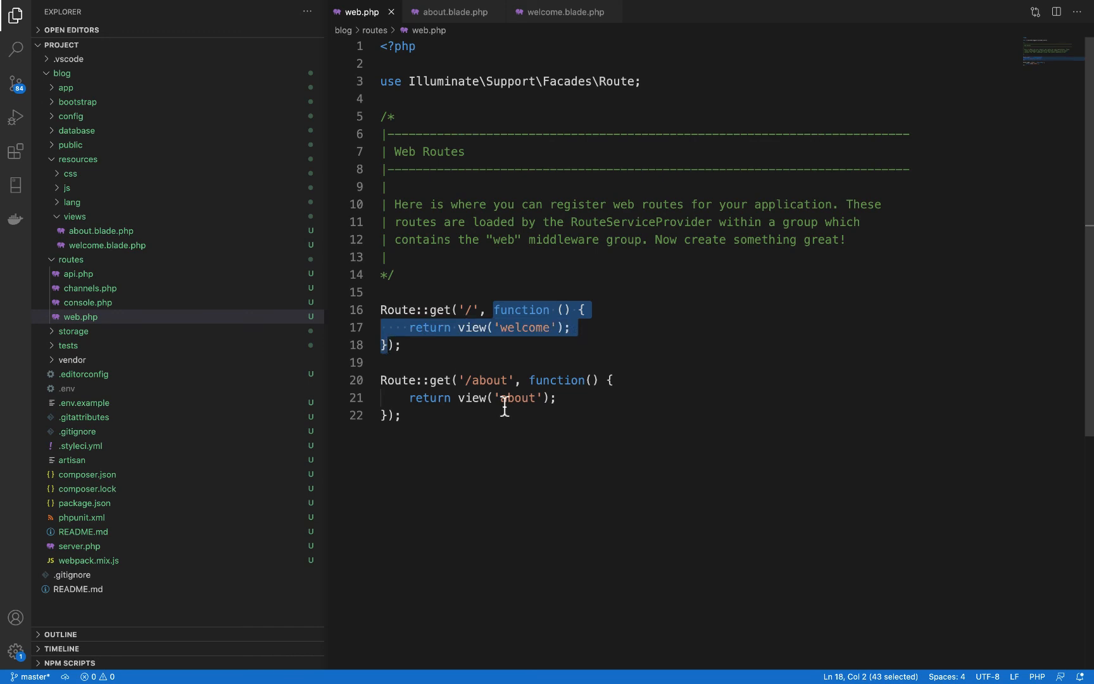